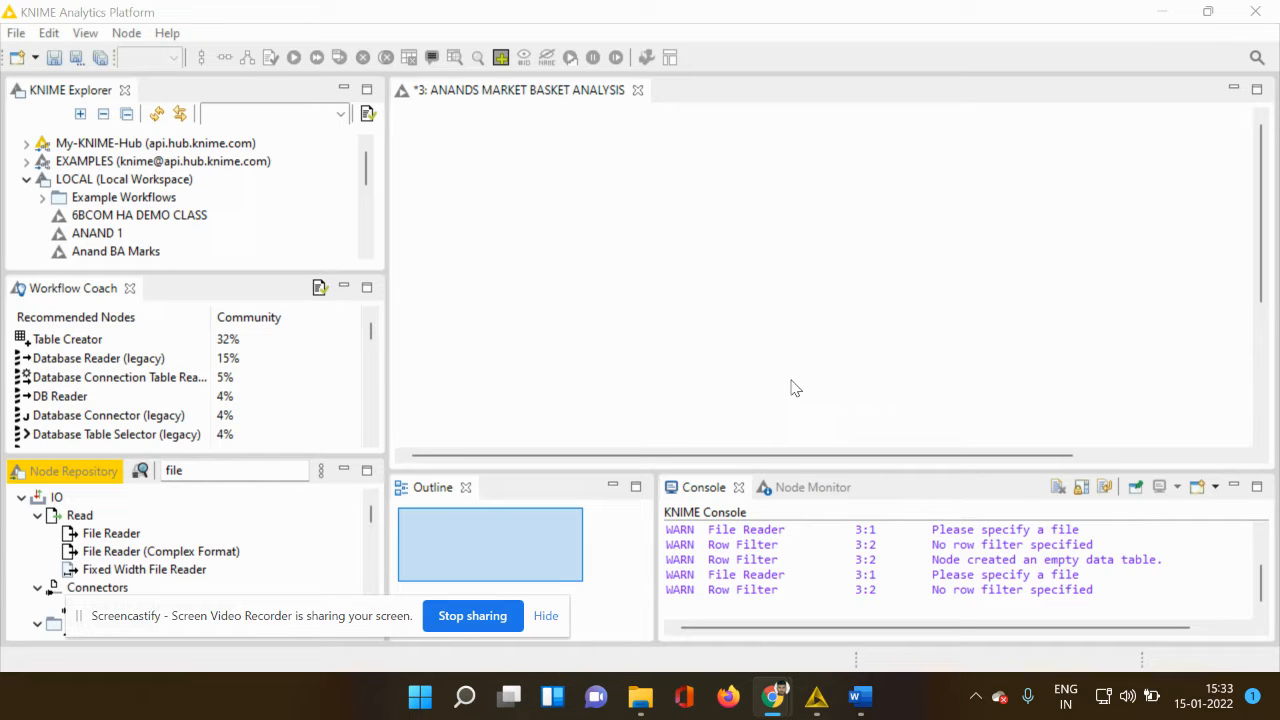
mouse_move(240, 470)
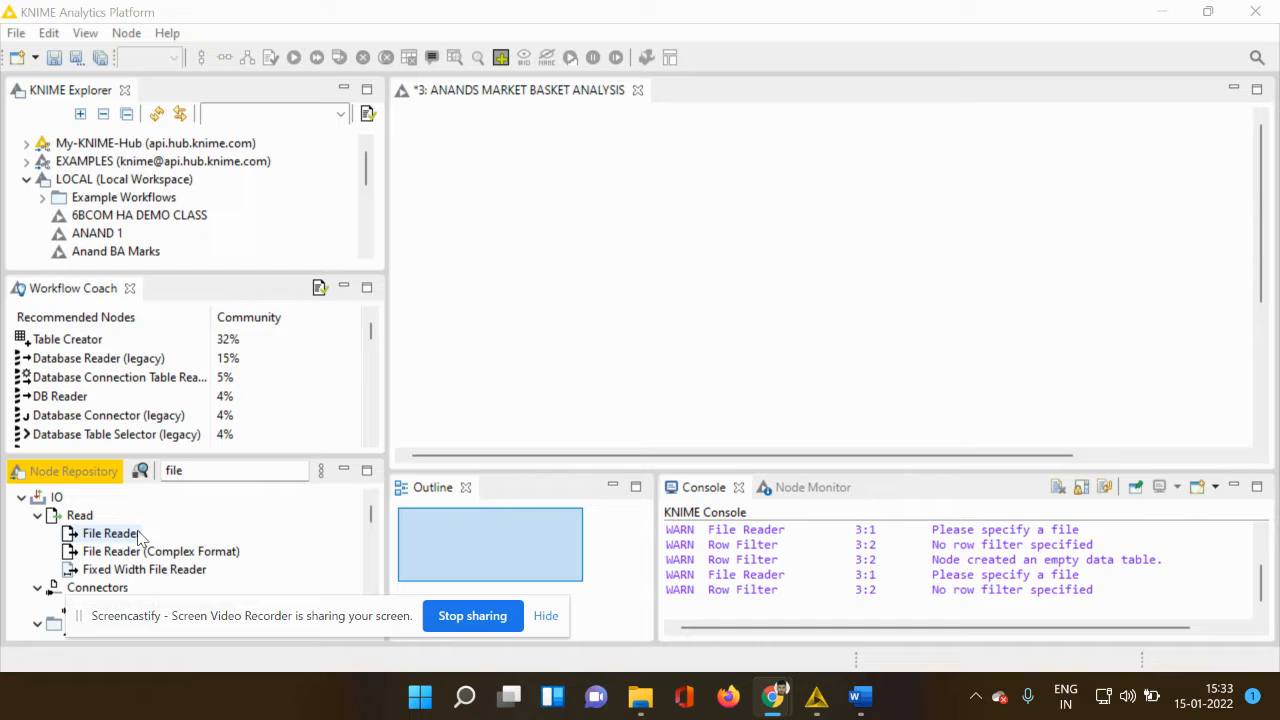
mouse_move(168, 509)
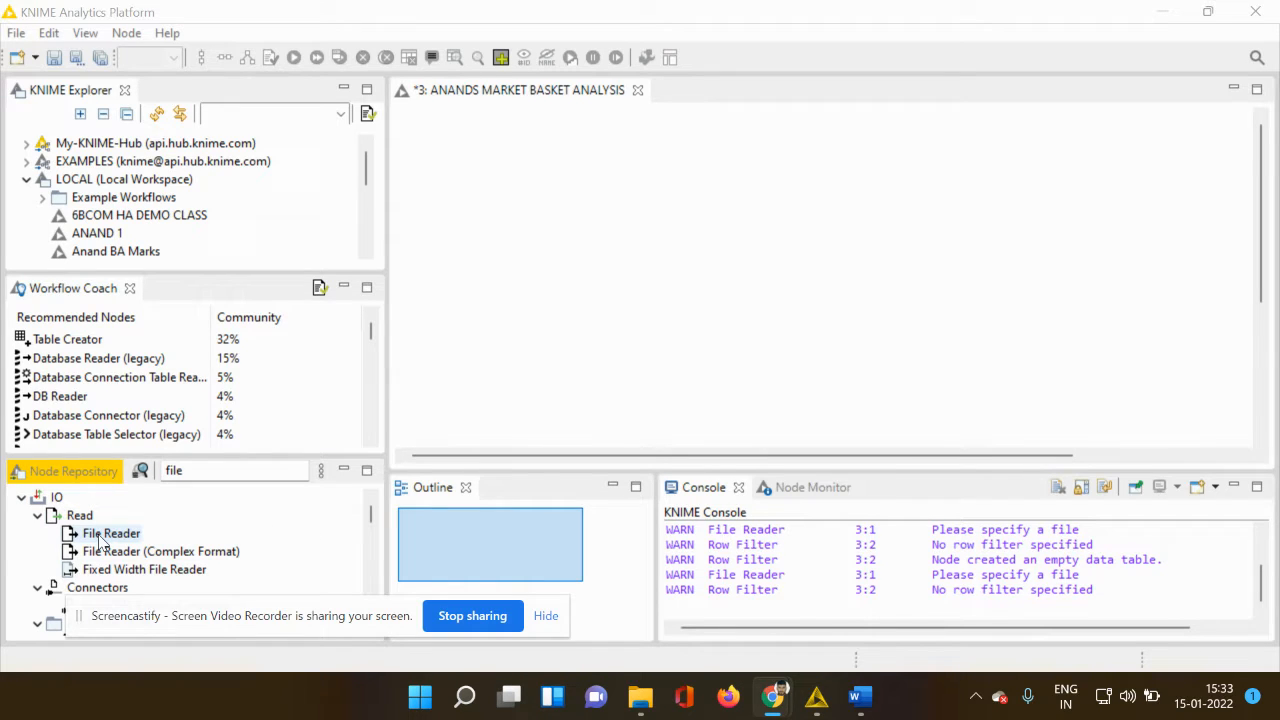
Add a File Reader node and point it at 'Country wise Covid data.csv'
left_click_drag(111, 533, 514, 265)
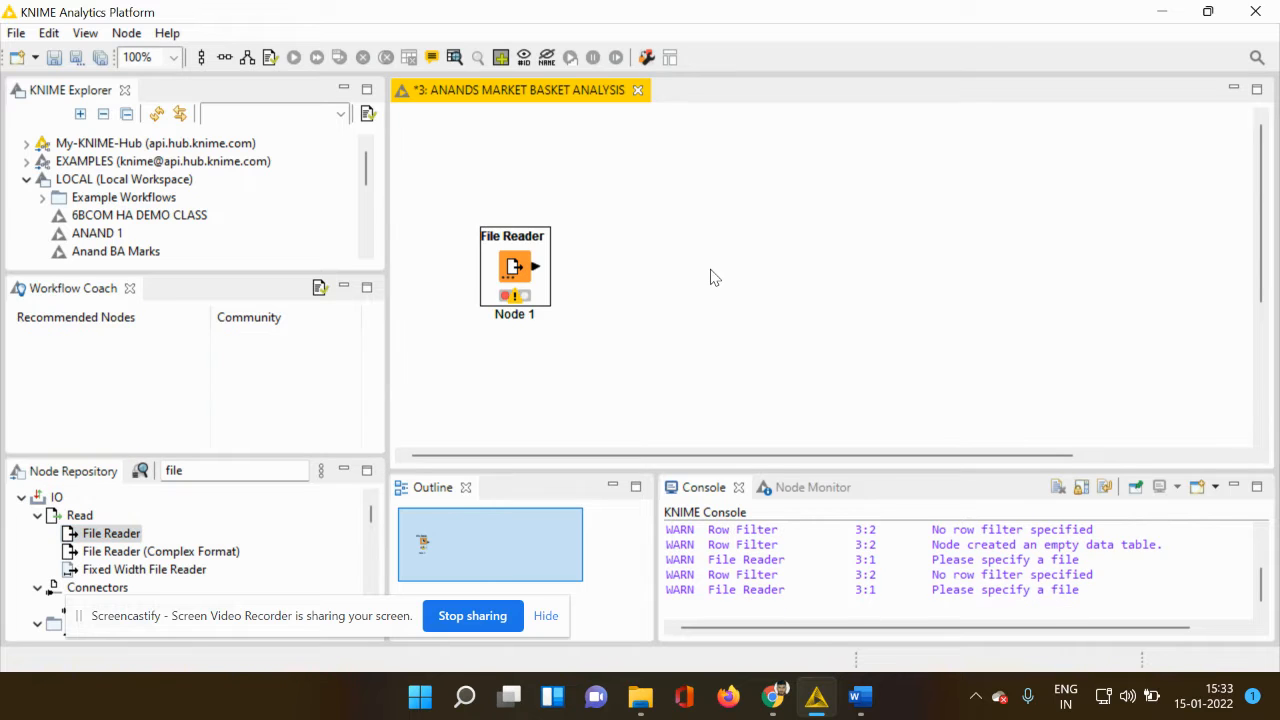
mouse_move(520, 285)
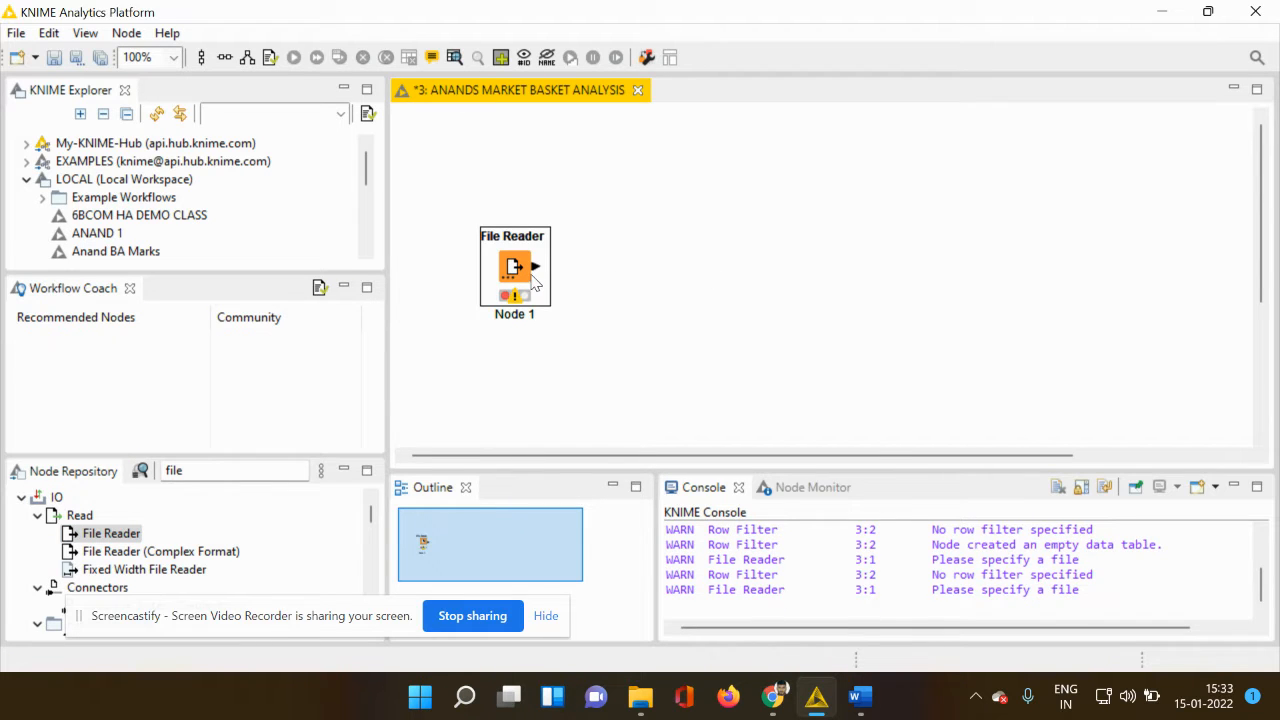
right_click(514, 270)
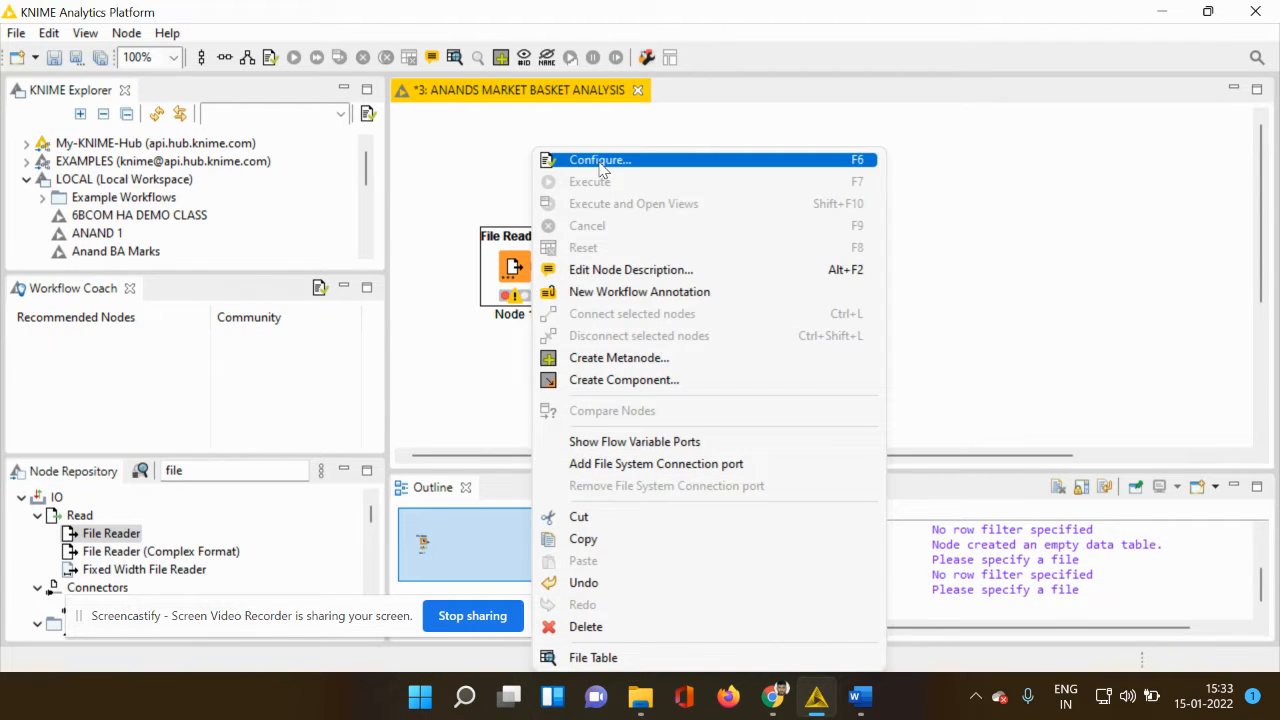
left_click(599, 160)
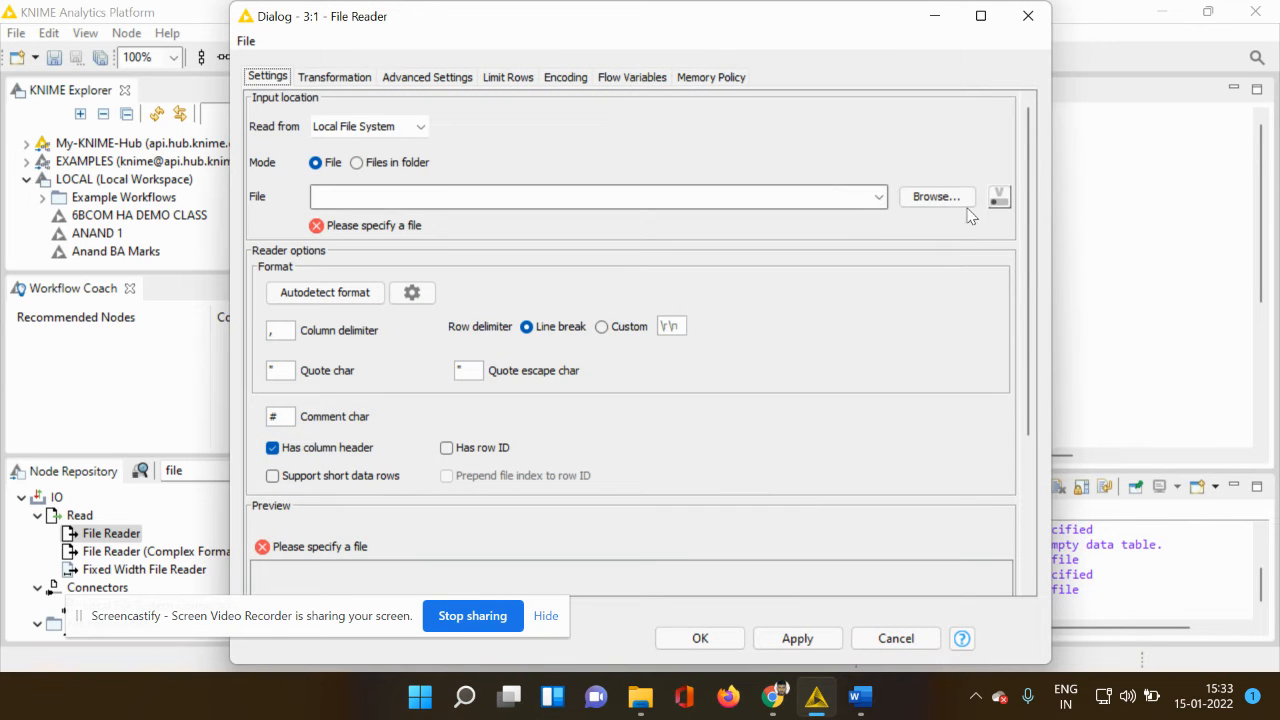
left_click(936, 196)
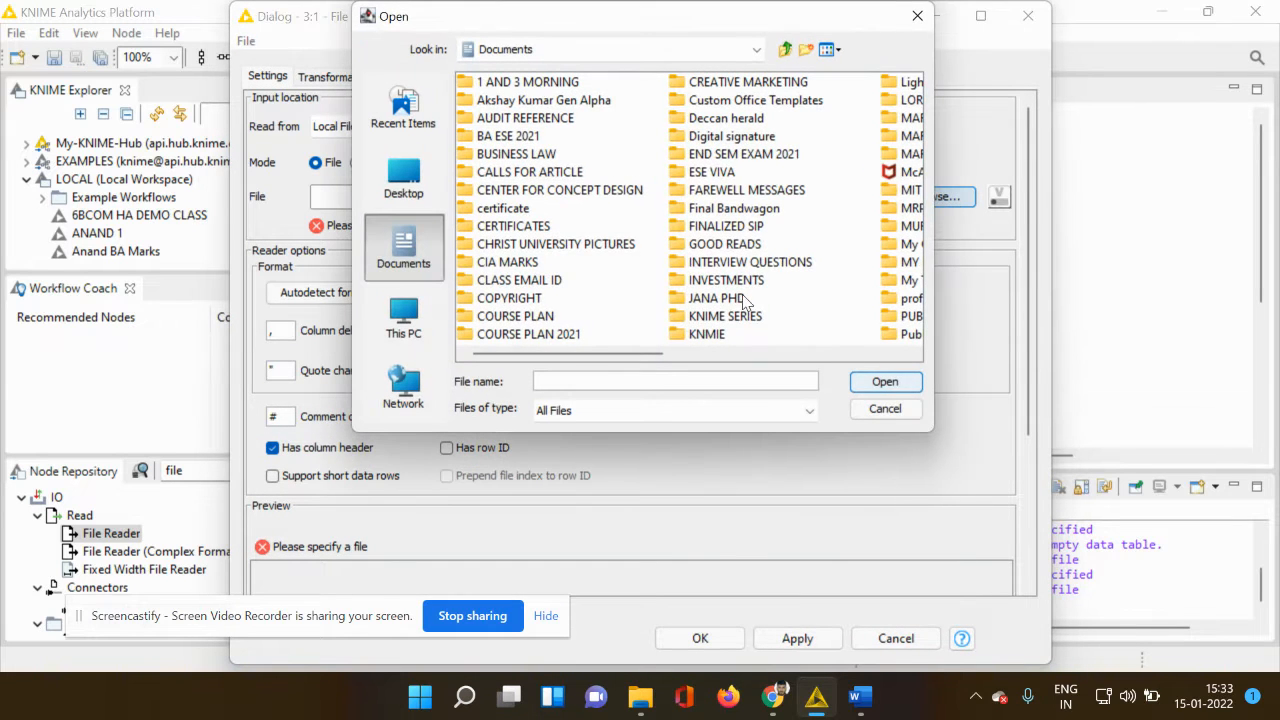
double_click(706, 333)
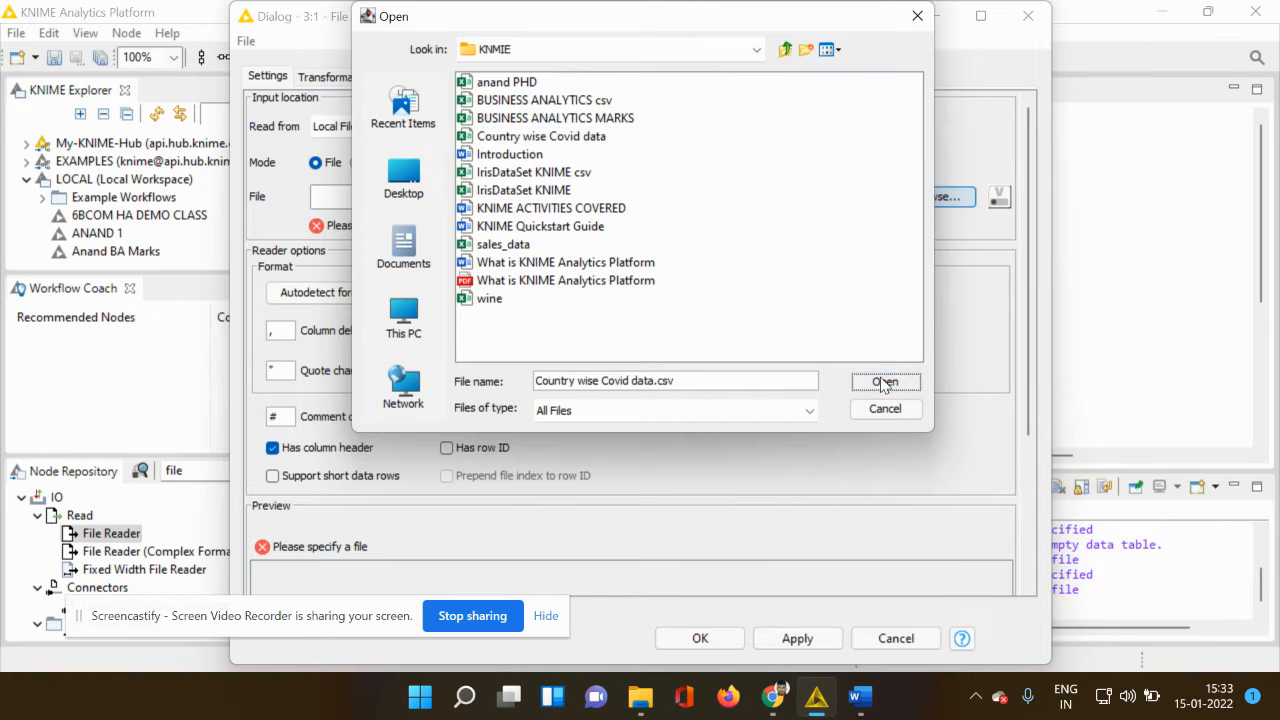
left_click(885, 382)
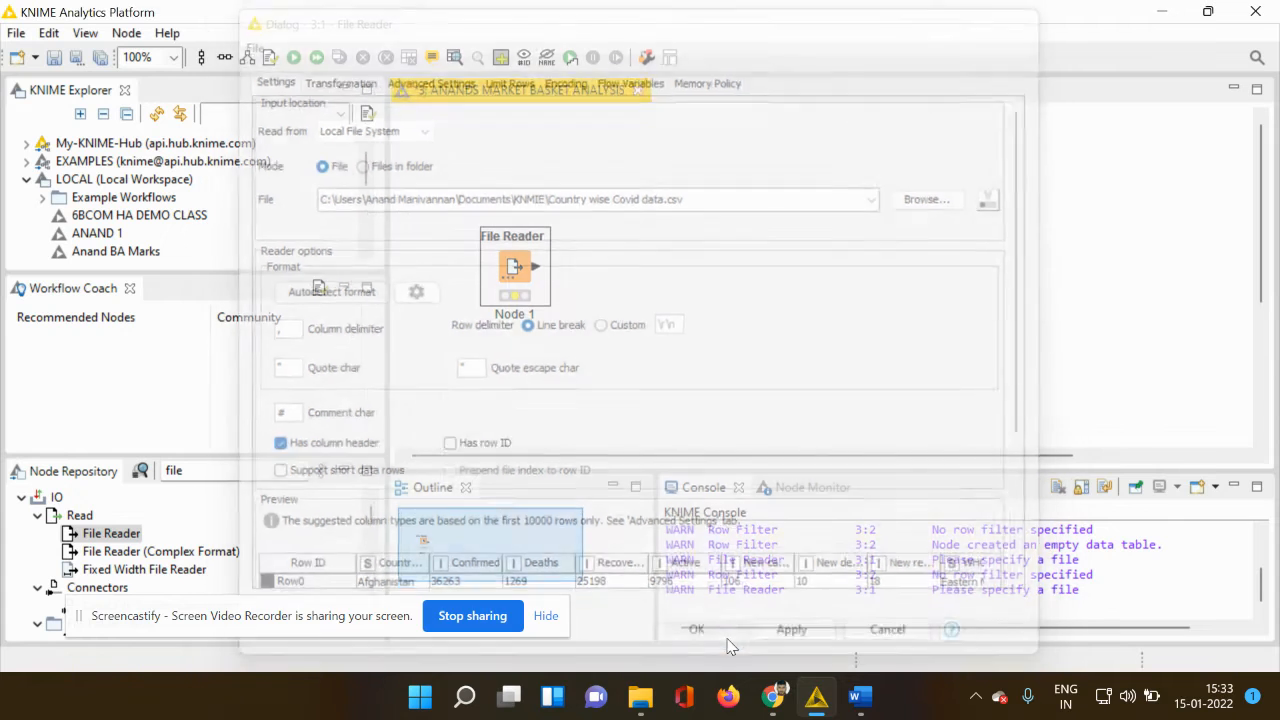
Execute the configured File Reader node to load the Covid data
right_click(513, 265)
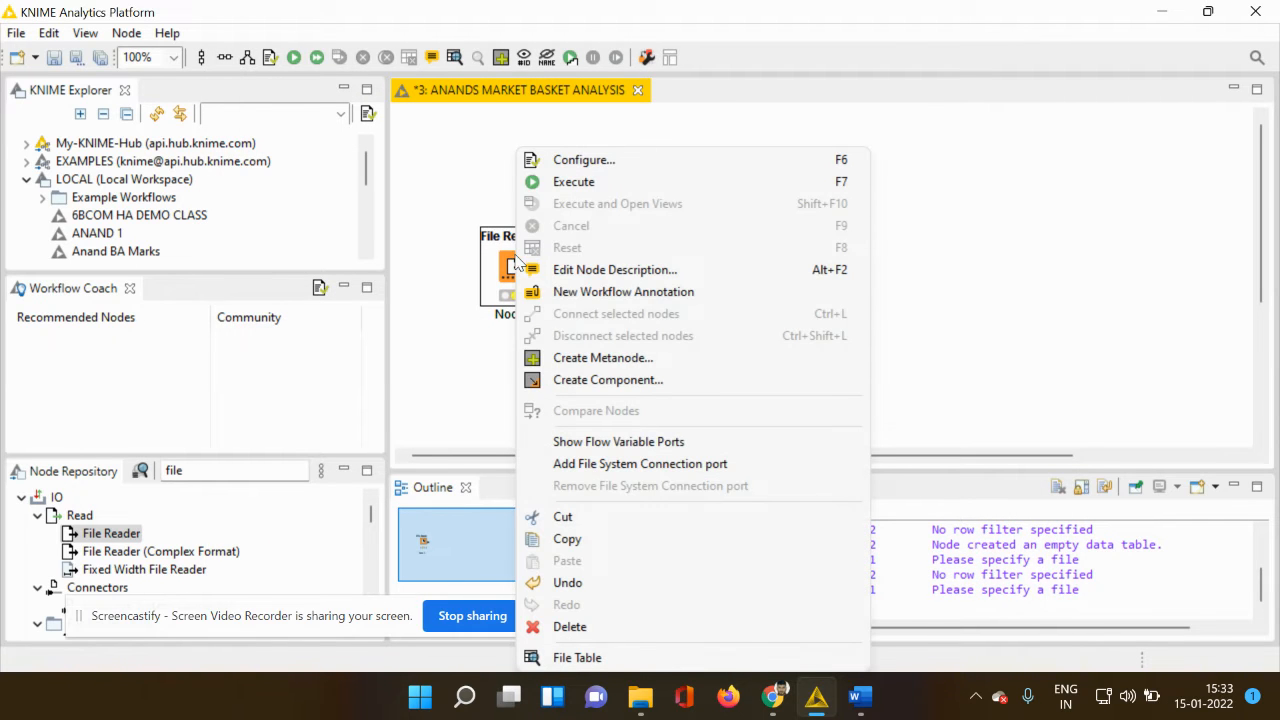
mouse_move(588, 181)
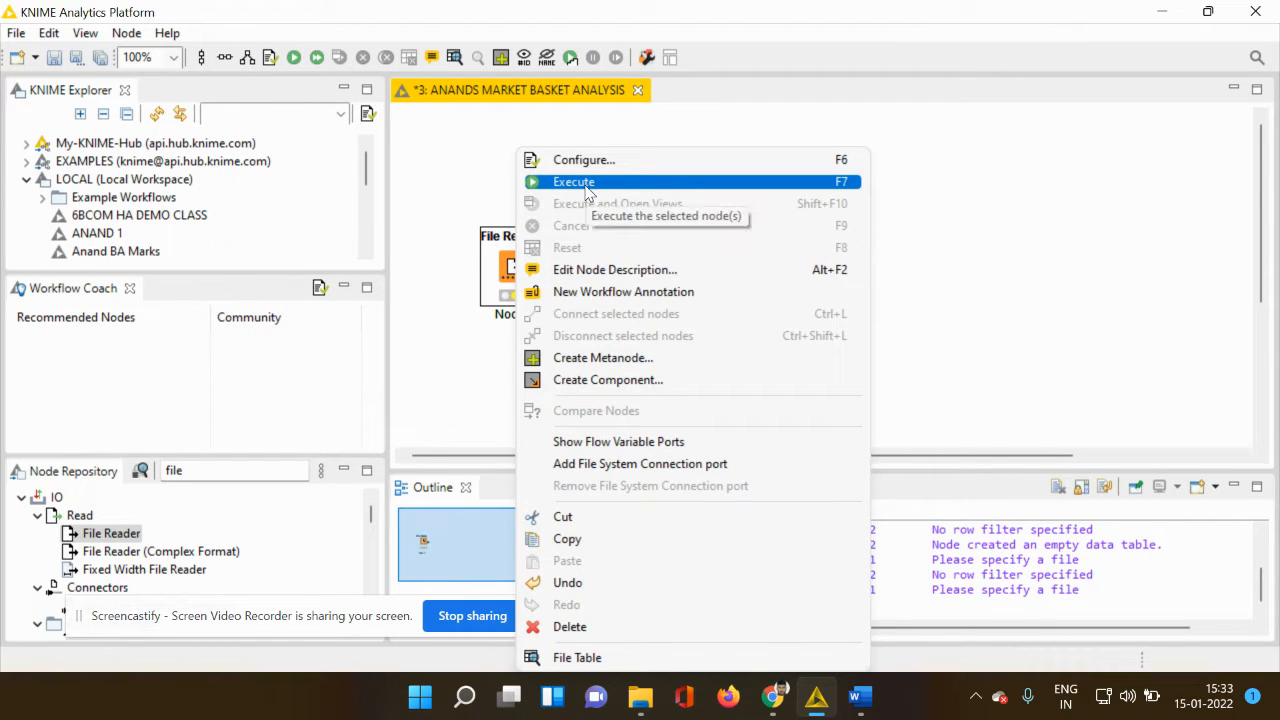
left_click(573, 181)
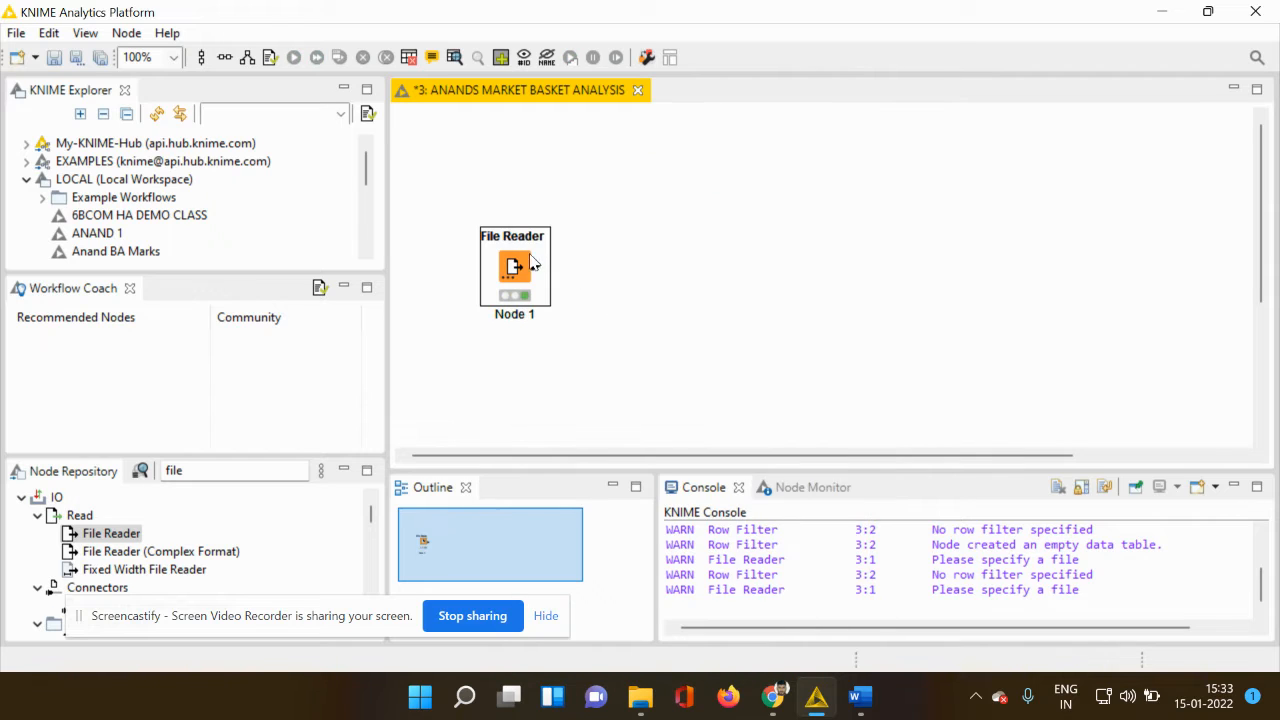
mouse_move(517, 262)
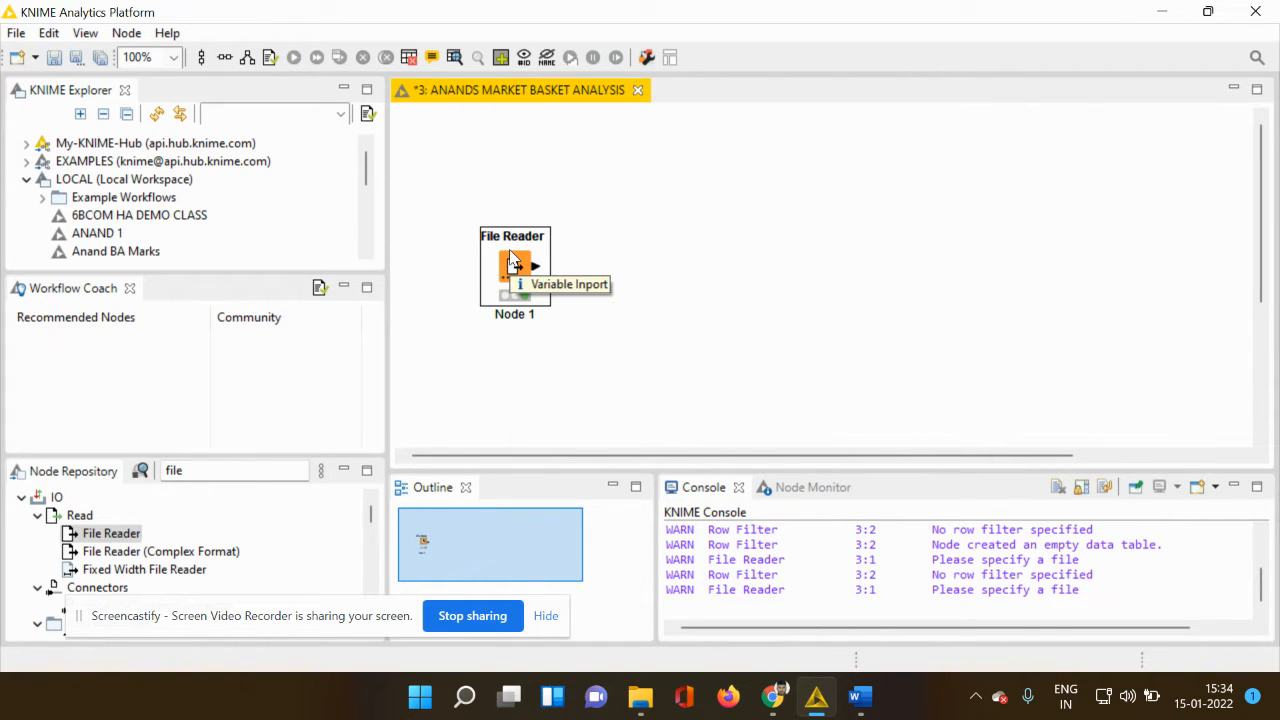
right_click(514, 265)
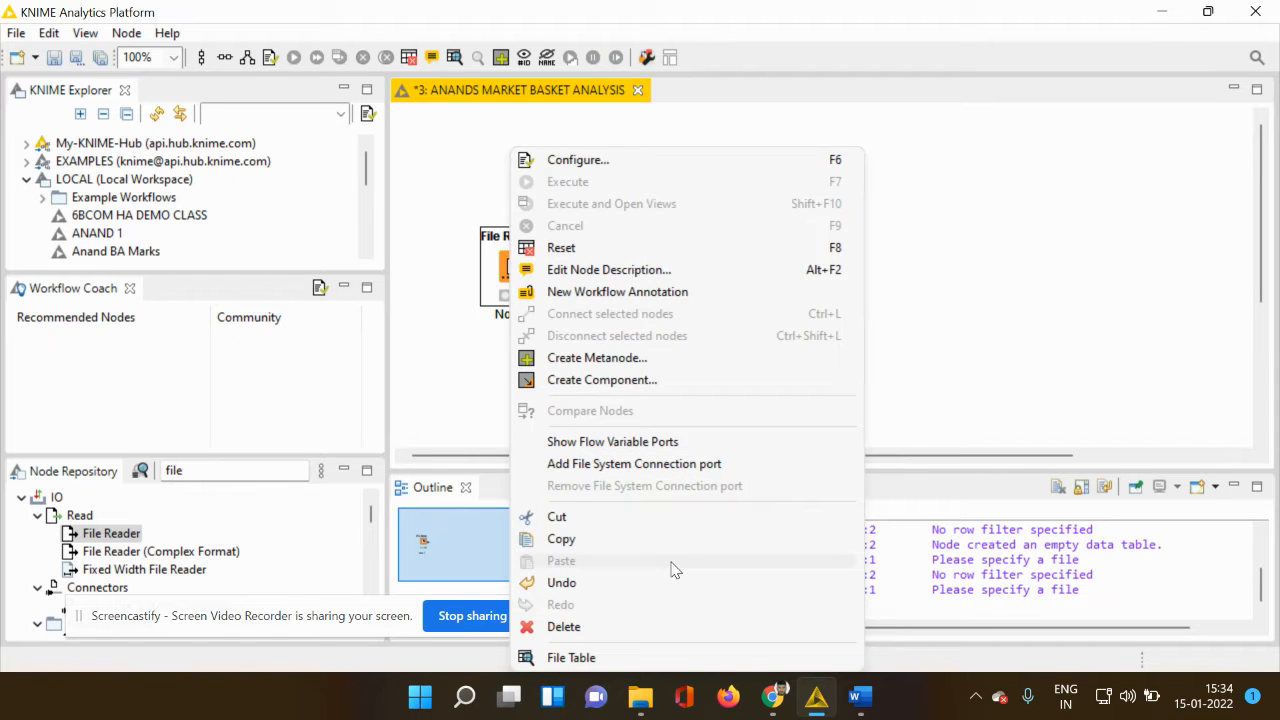
mouse_move(703, 620)
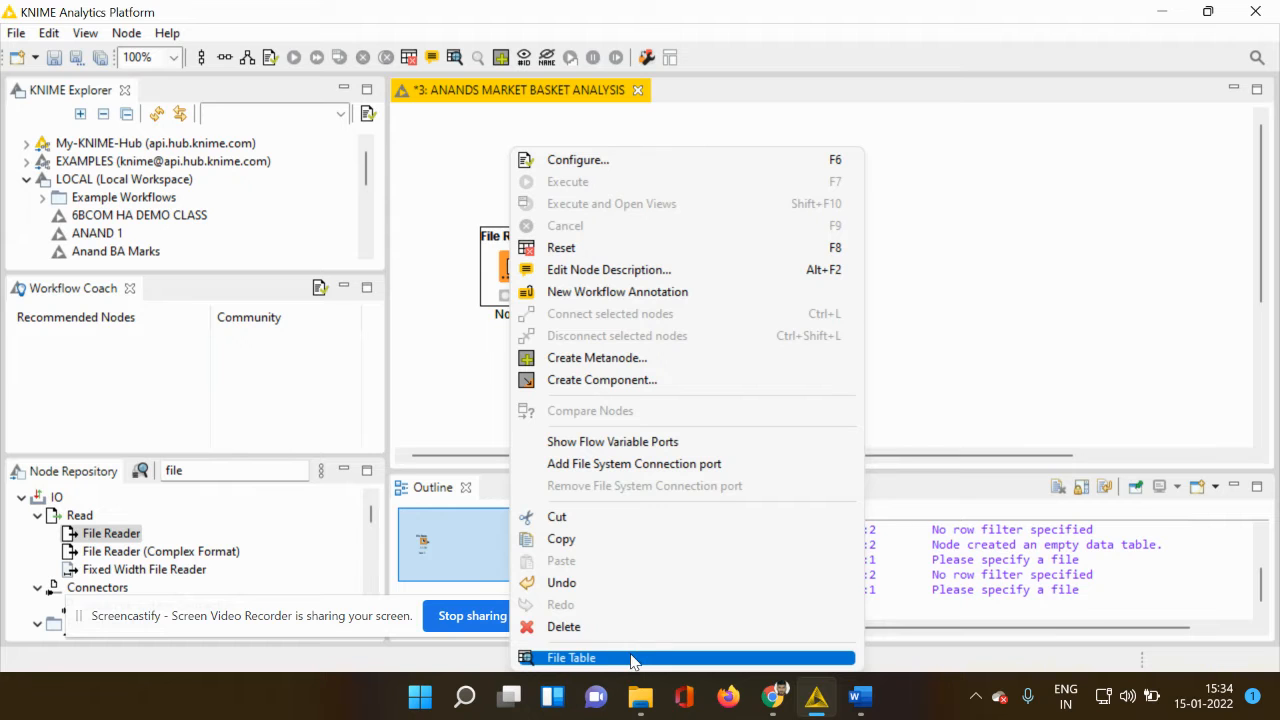
Open the File Table of 187 countries and inspect Austria's missing New cases value
left_click(571, 657)
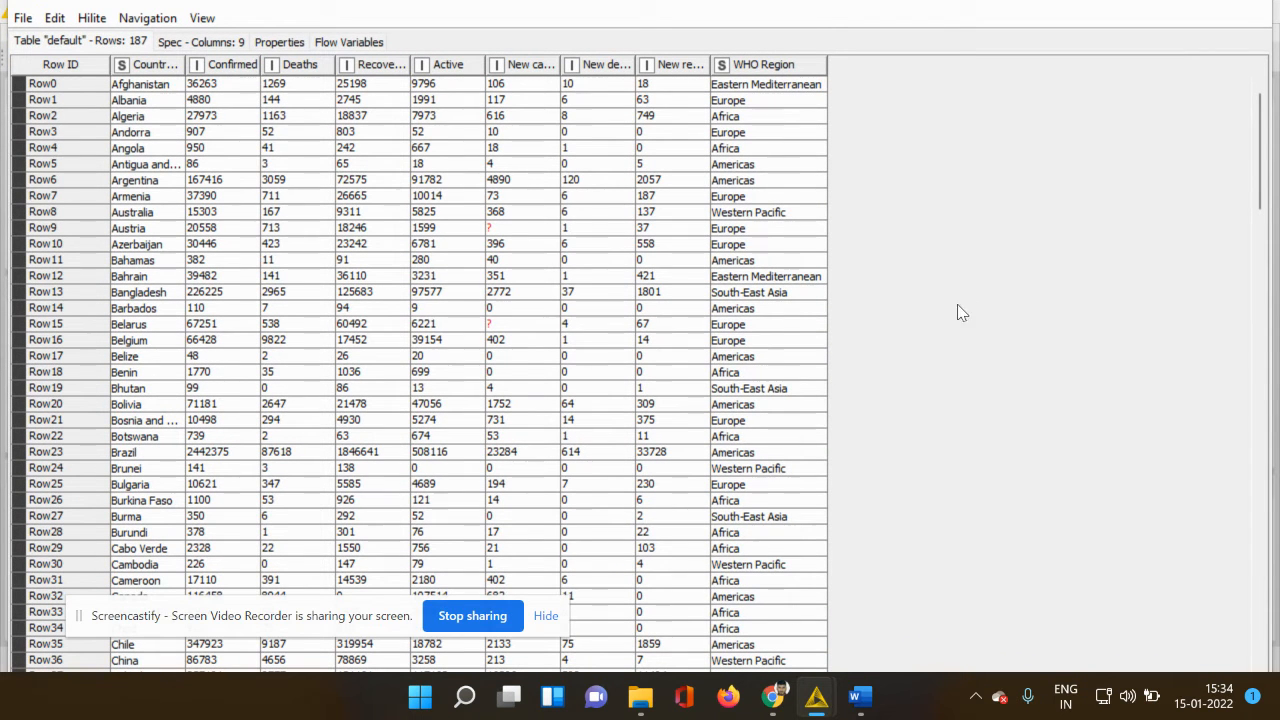
mouse_move(83, 419)
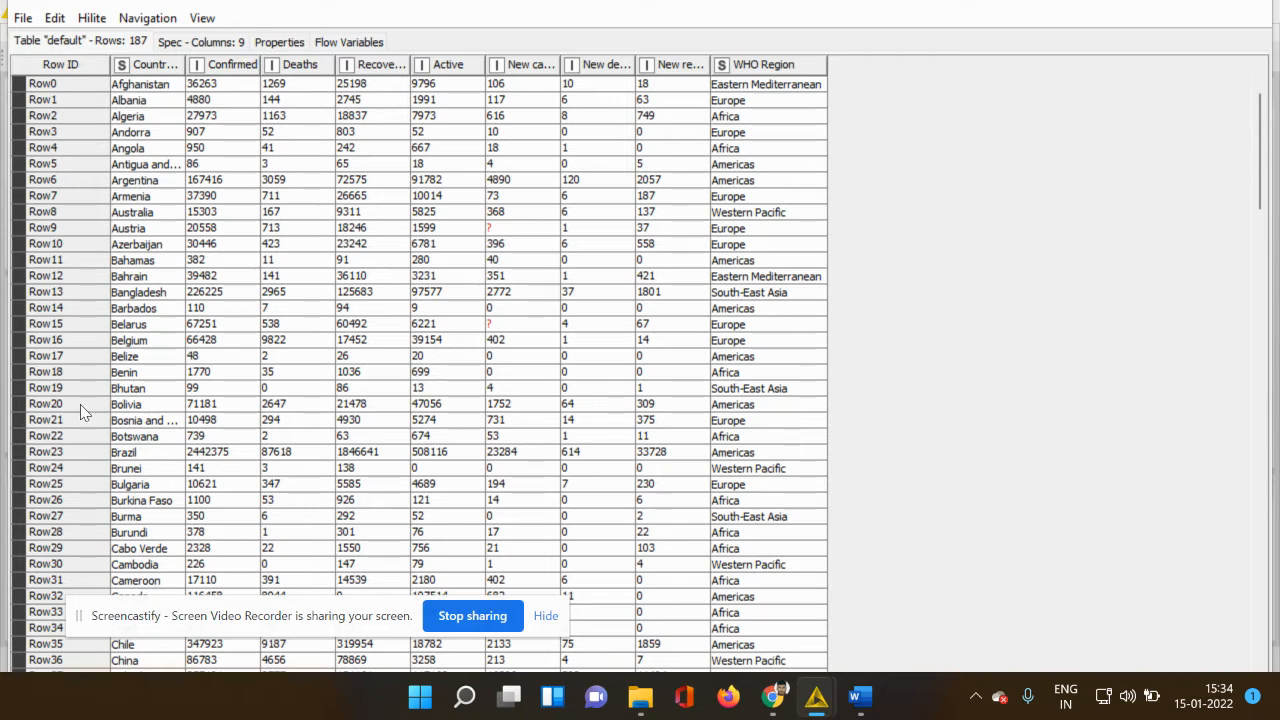
mouse_move(307, 135)
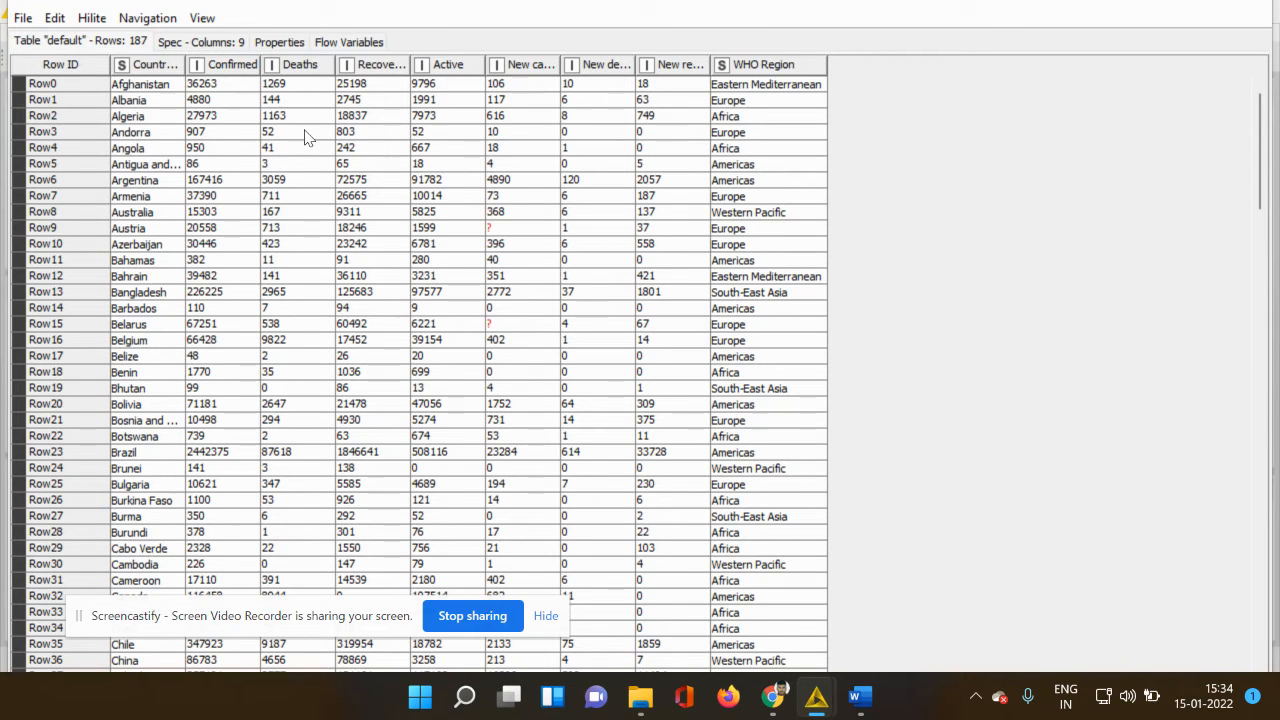
mouse_move(123, 71)
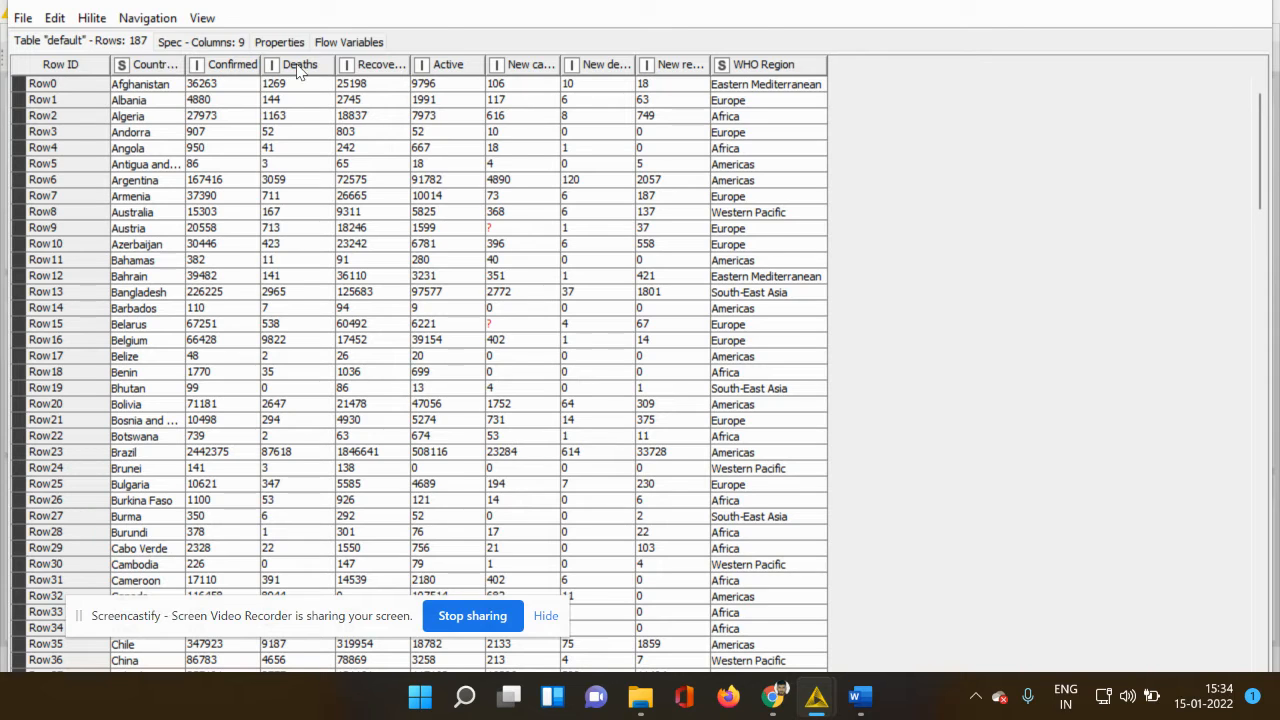
mouse_move(458, 80)
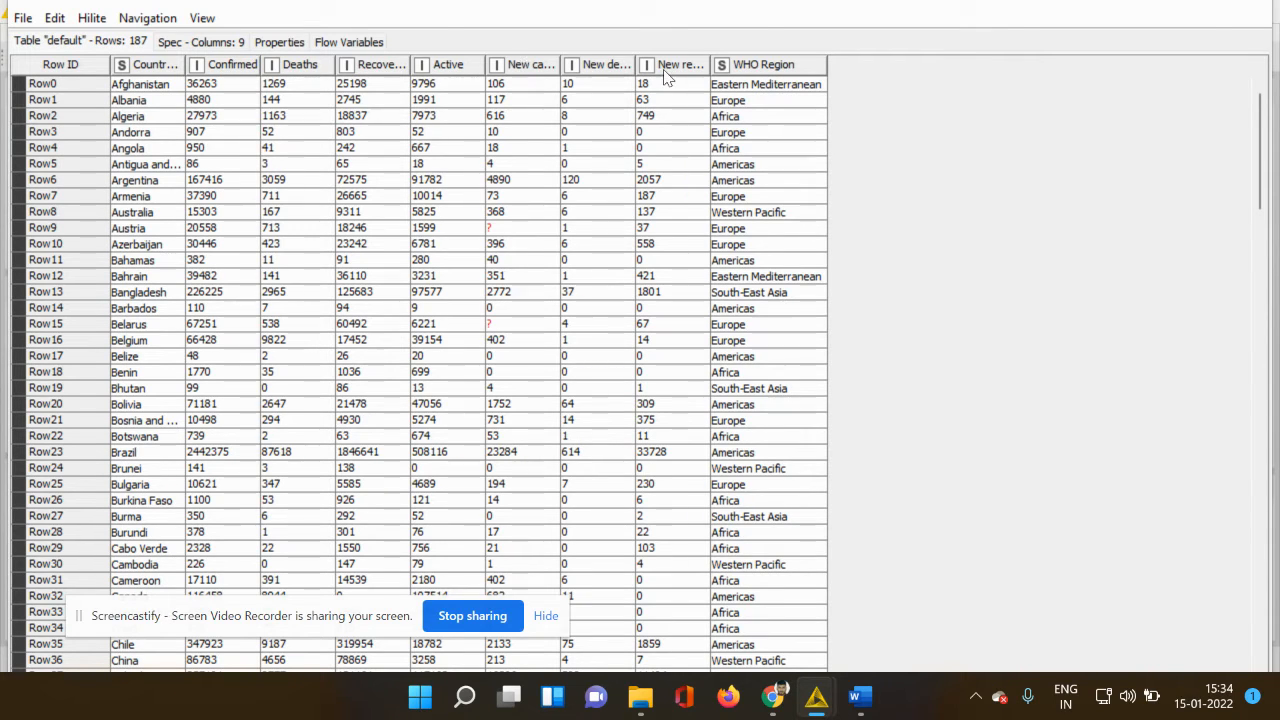
mouse_move(977, 107)
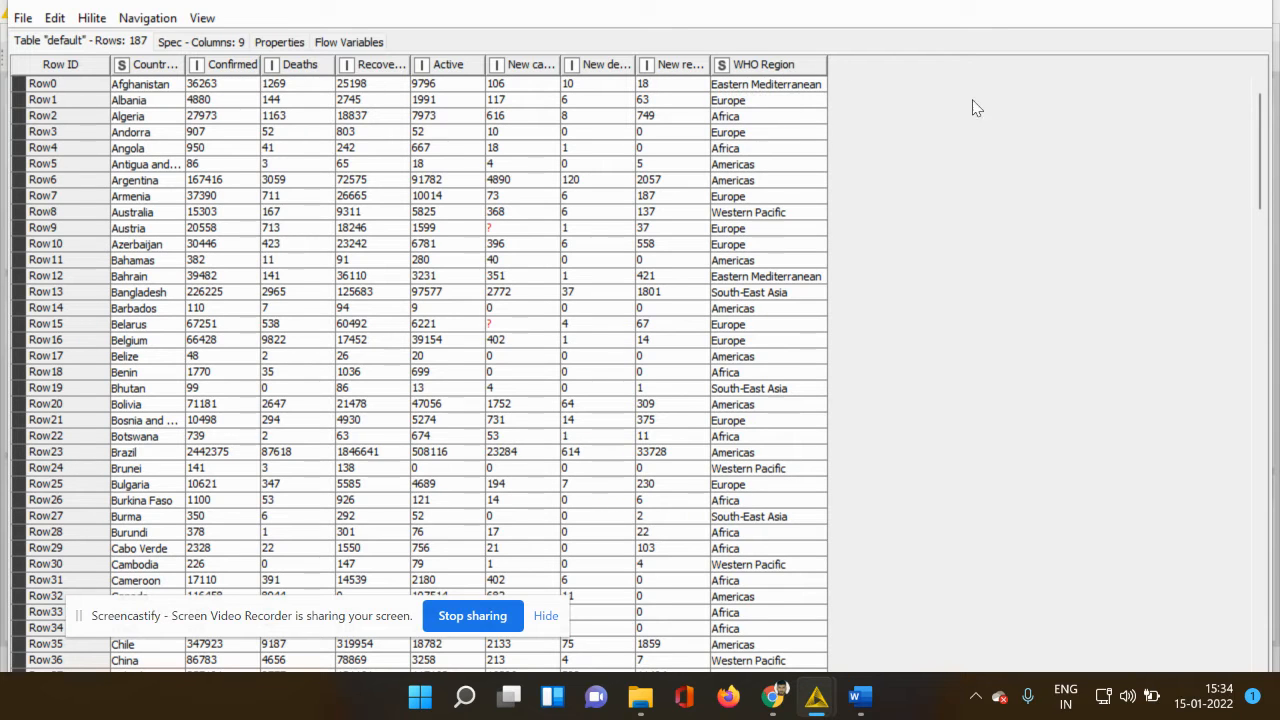
mouse_move(483, 284)
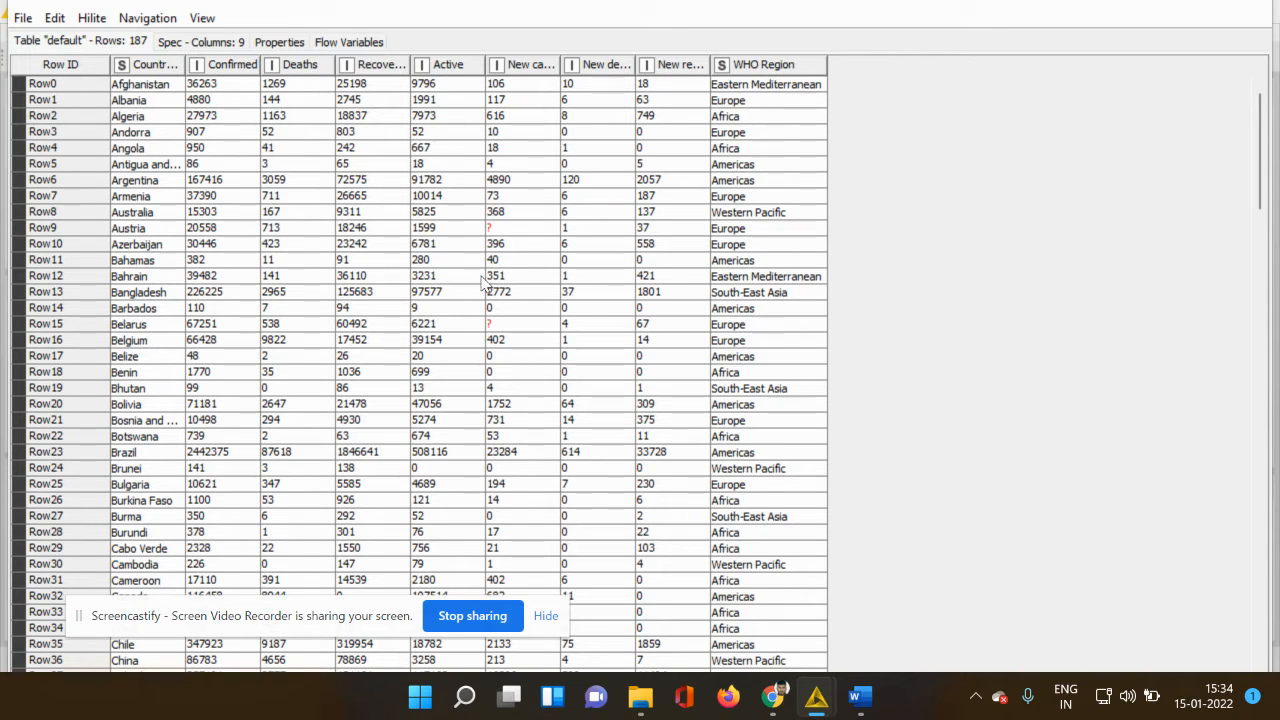
left_click(520, 228)
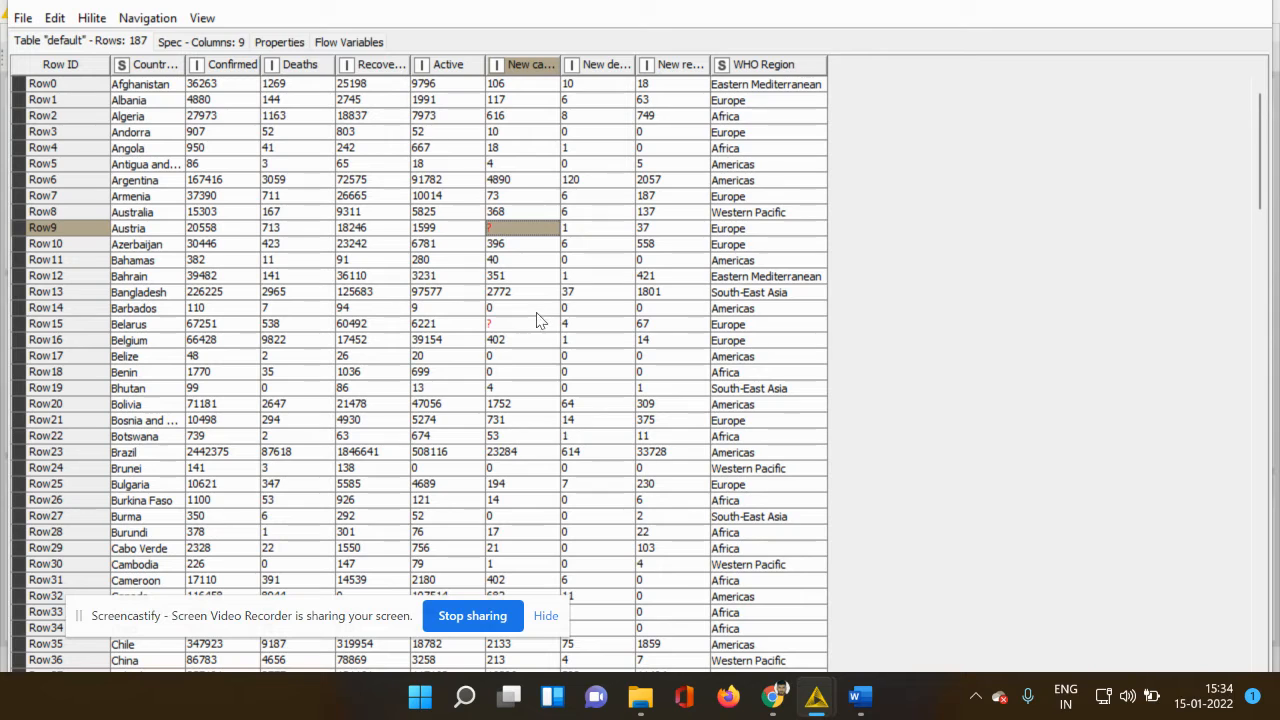
mouse_move(508, 237)
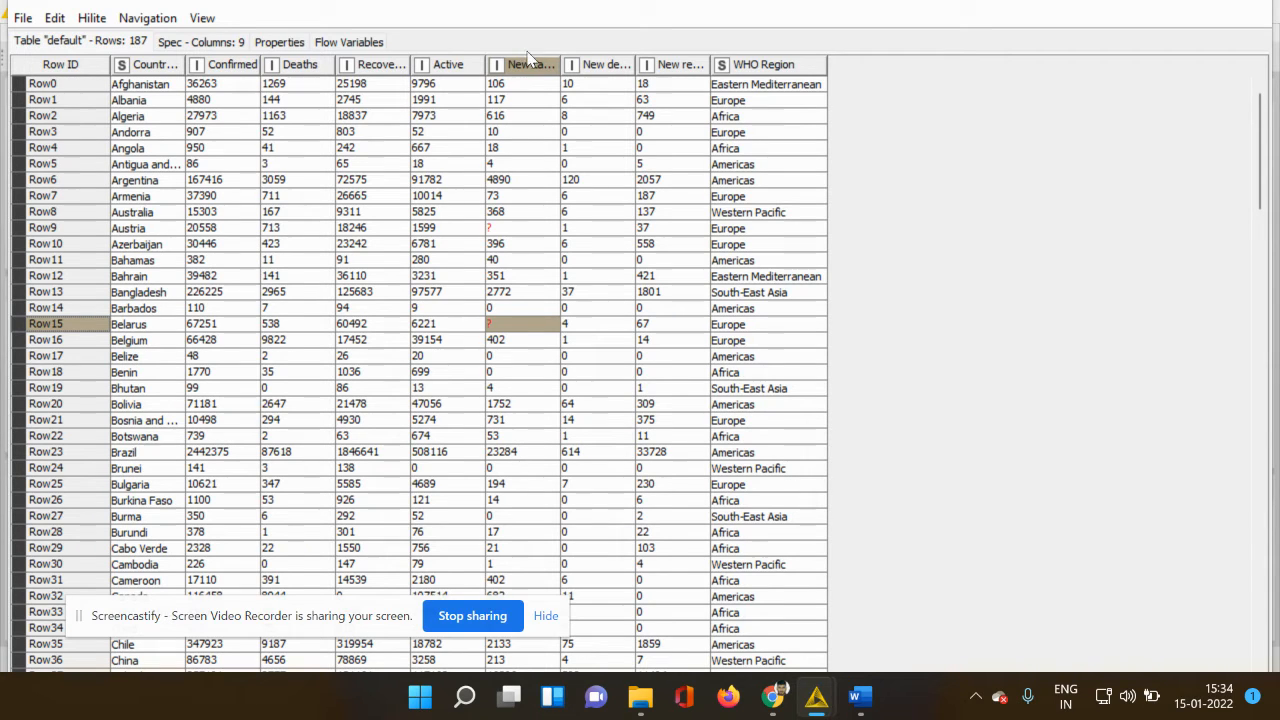
mouse_move(539, 64)
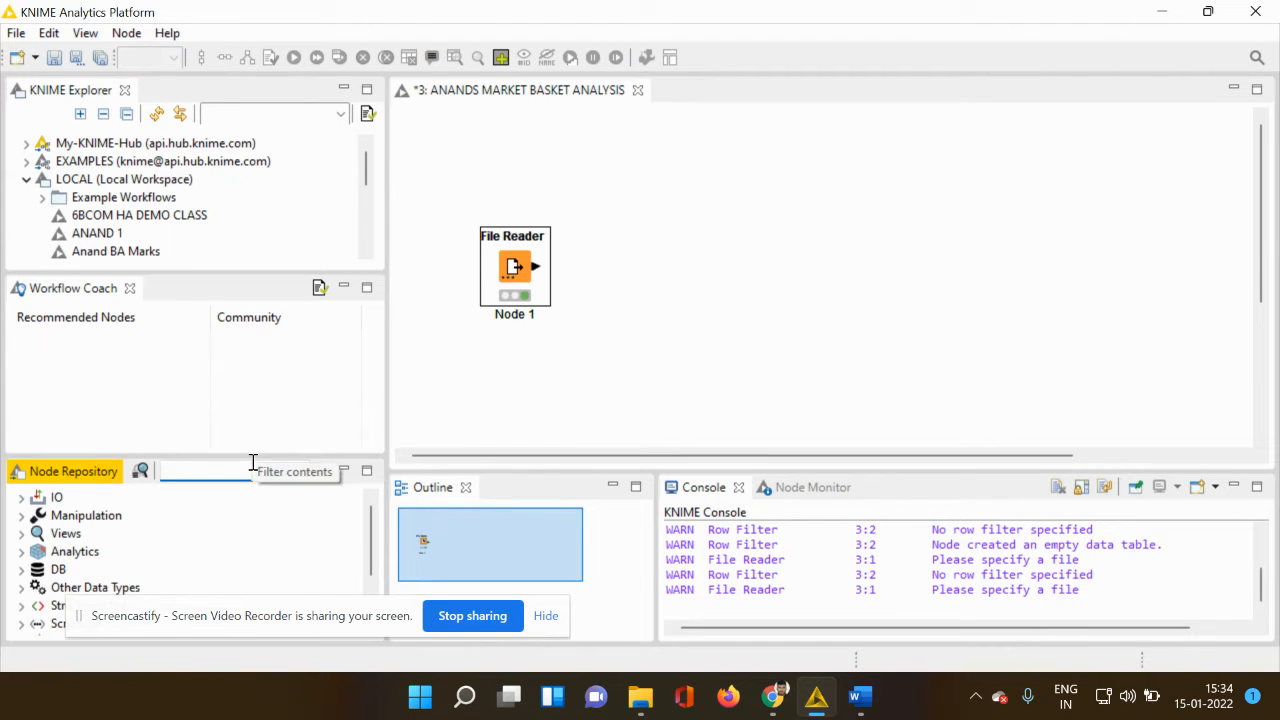
Add a Row Filter node and connect the File Reader output to its input
type("row fil")
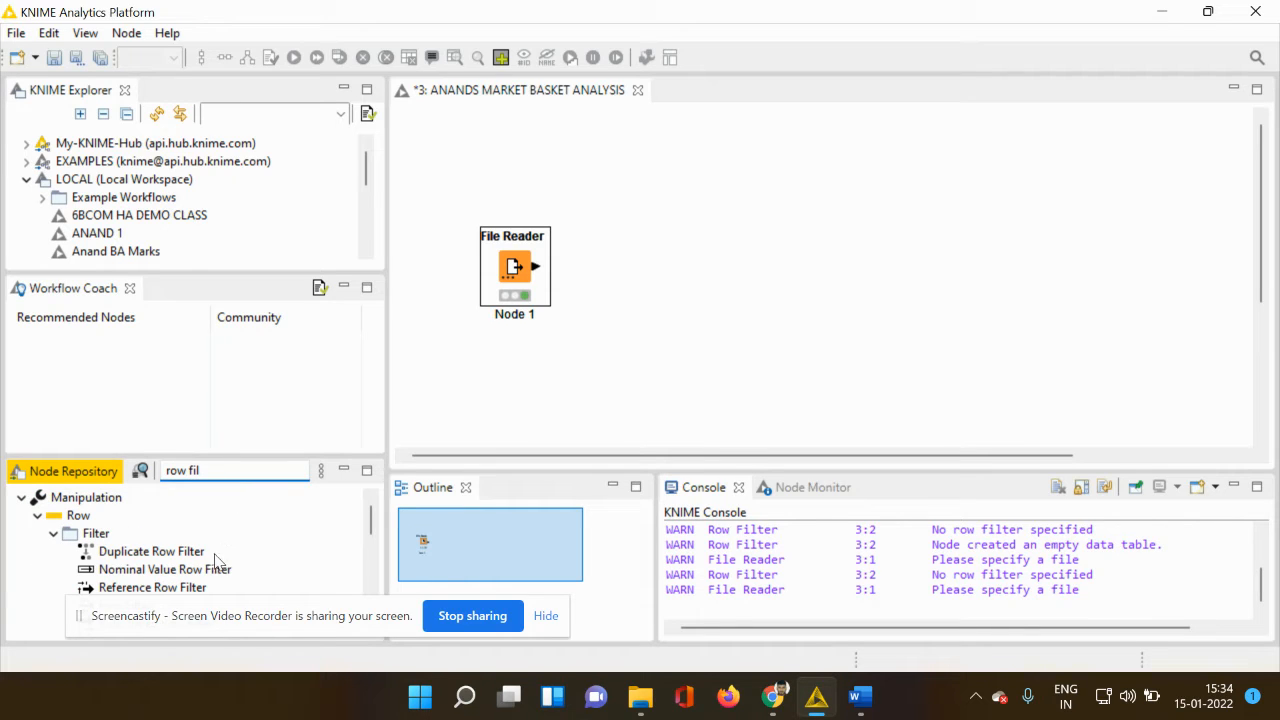
mouse_move(340, 597)
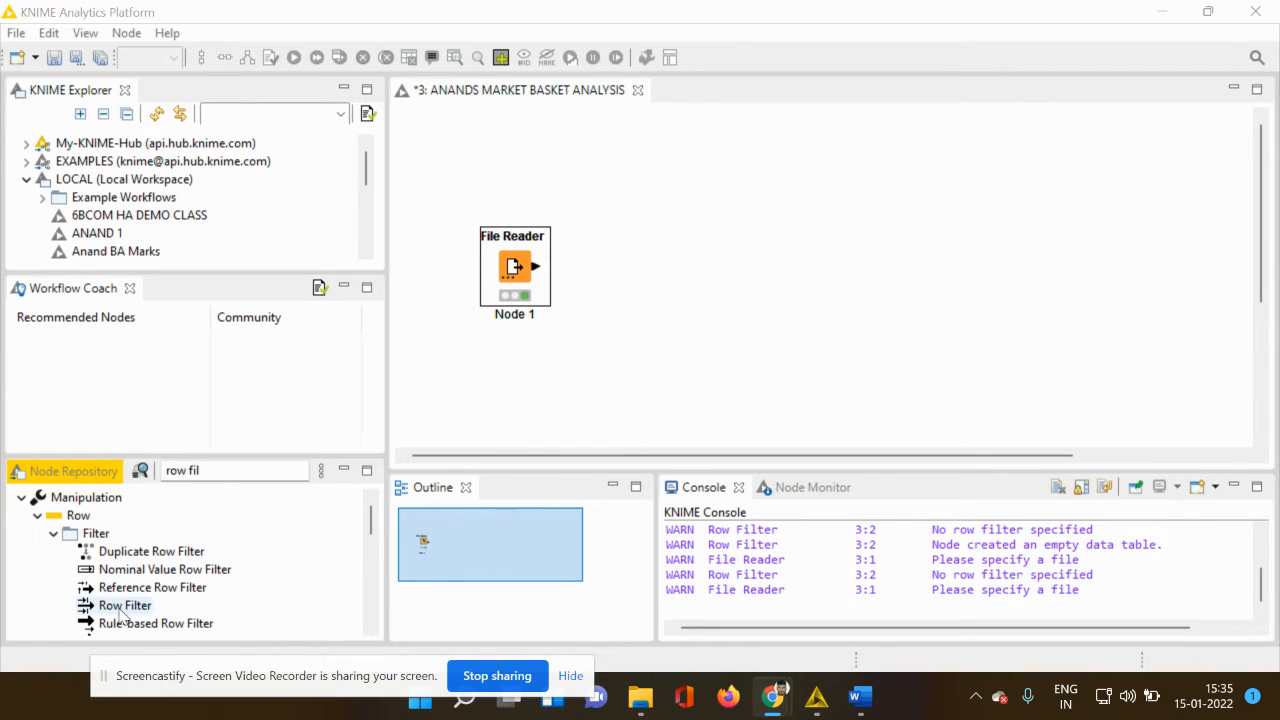
mouse_move(200, 613)
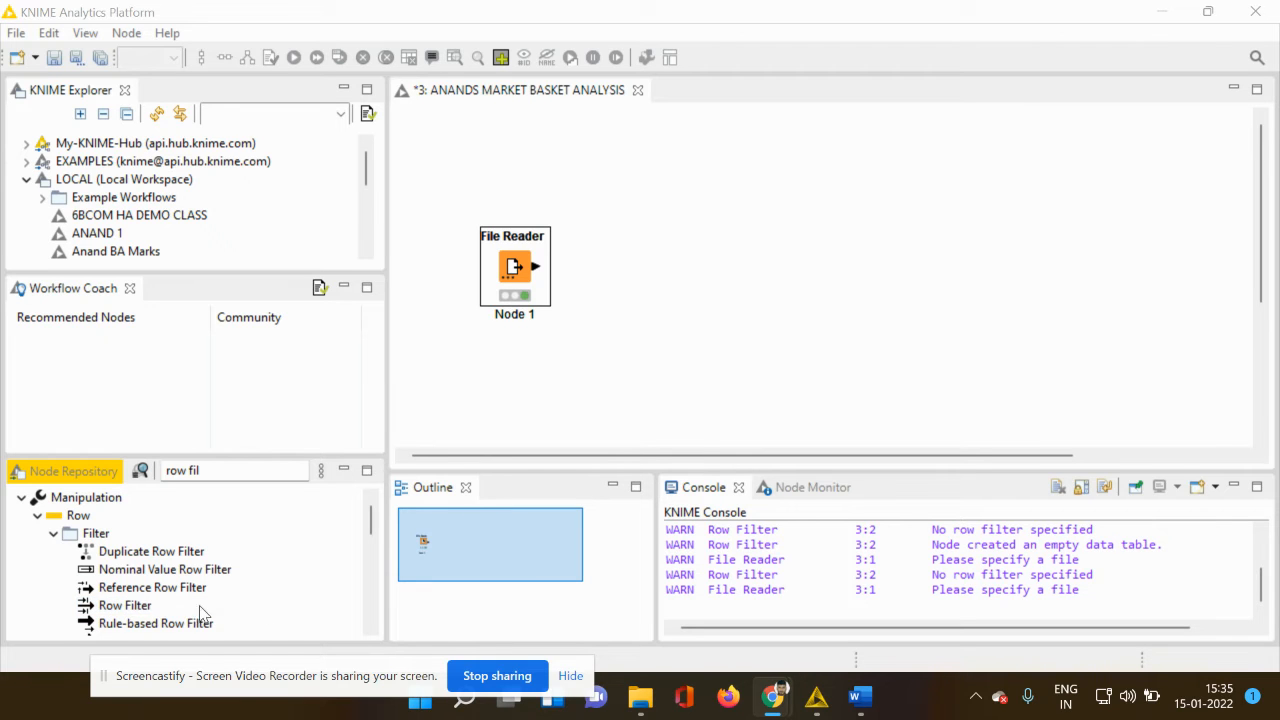
left_click_drag(125, 605, 700, 203)
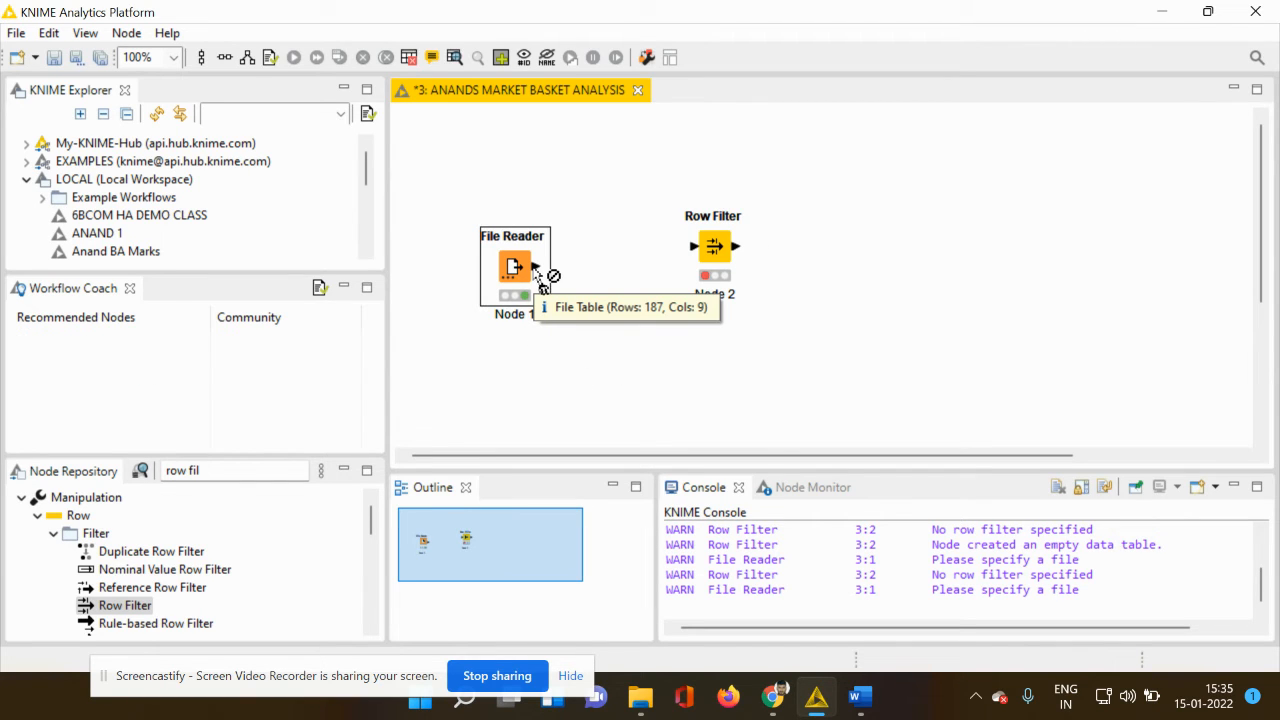
left_click_drag(538, 267, 645, 275)
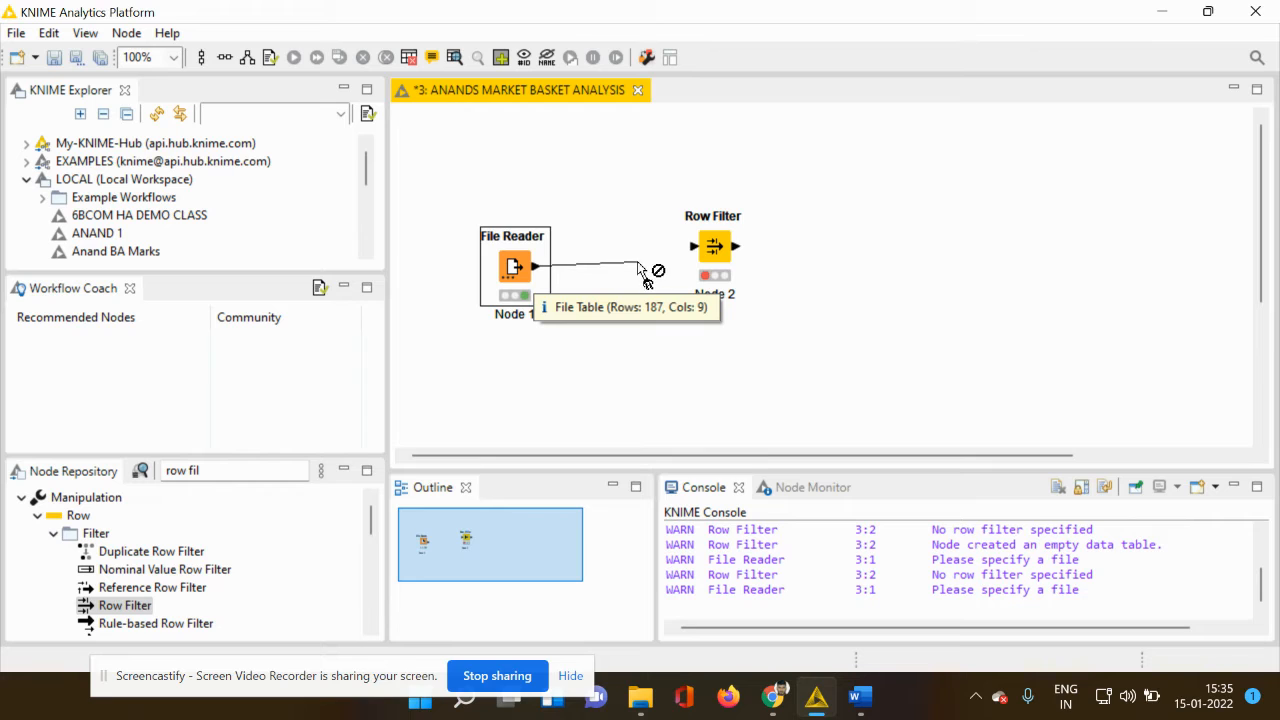
left_click_drag(538, 265, 693, 246)
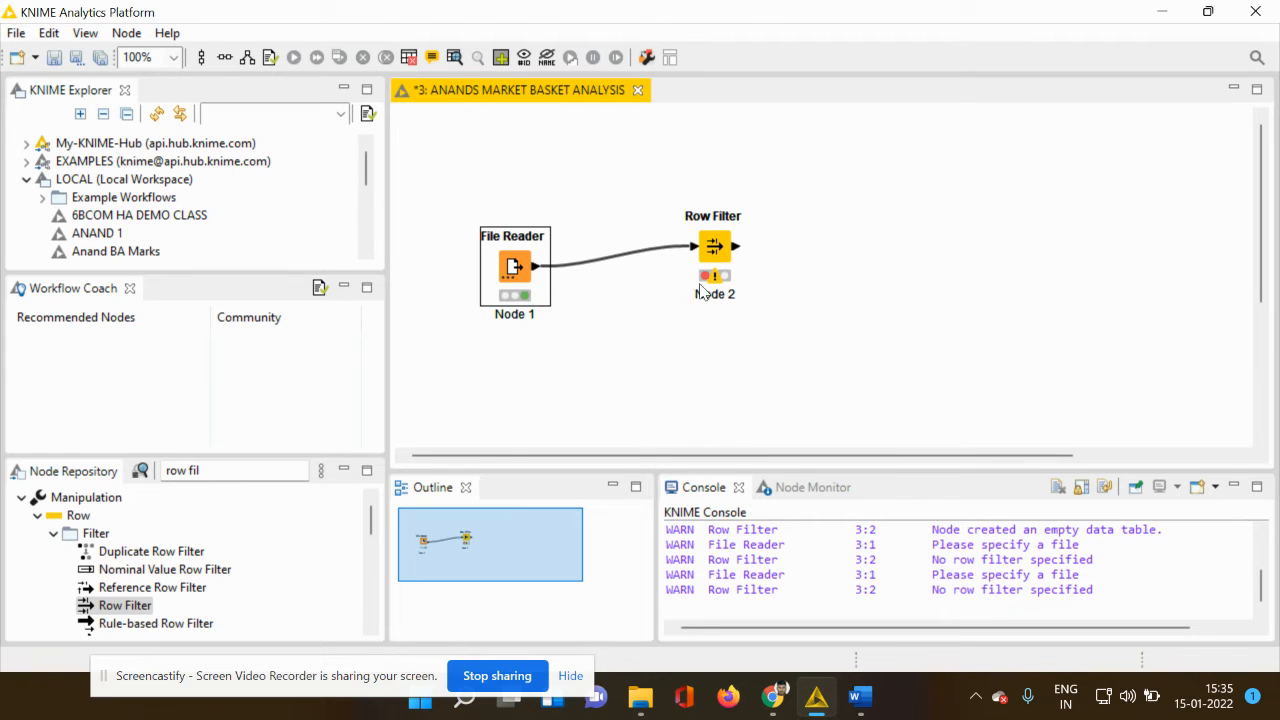
Configure Row Filter to exclude rows by attribute value, matching only missing values
right_click(713, 247)
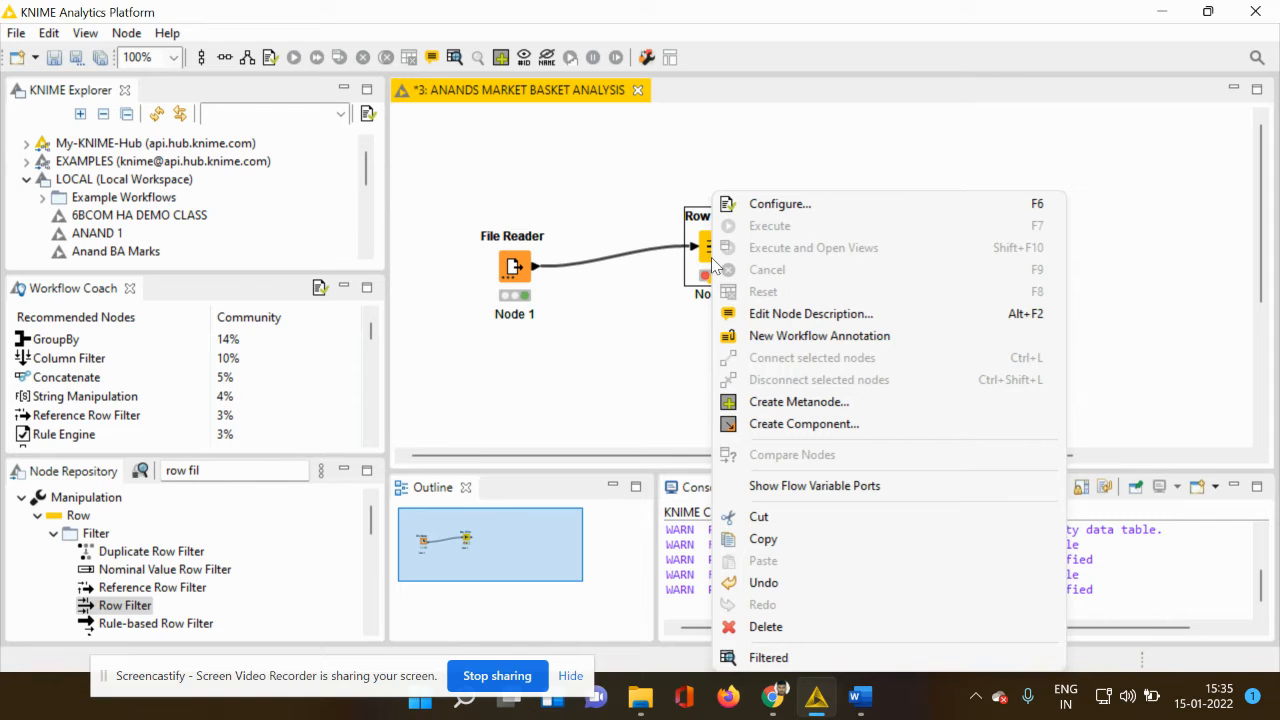
left_click(780, 203)
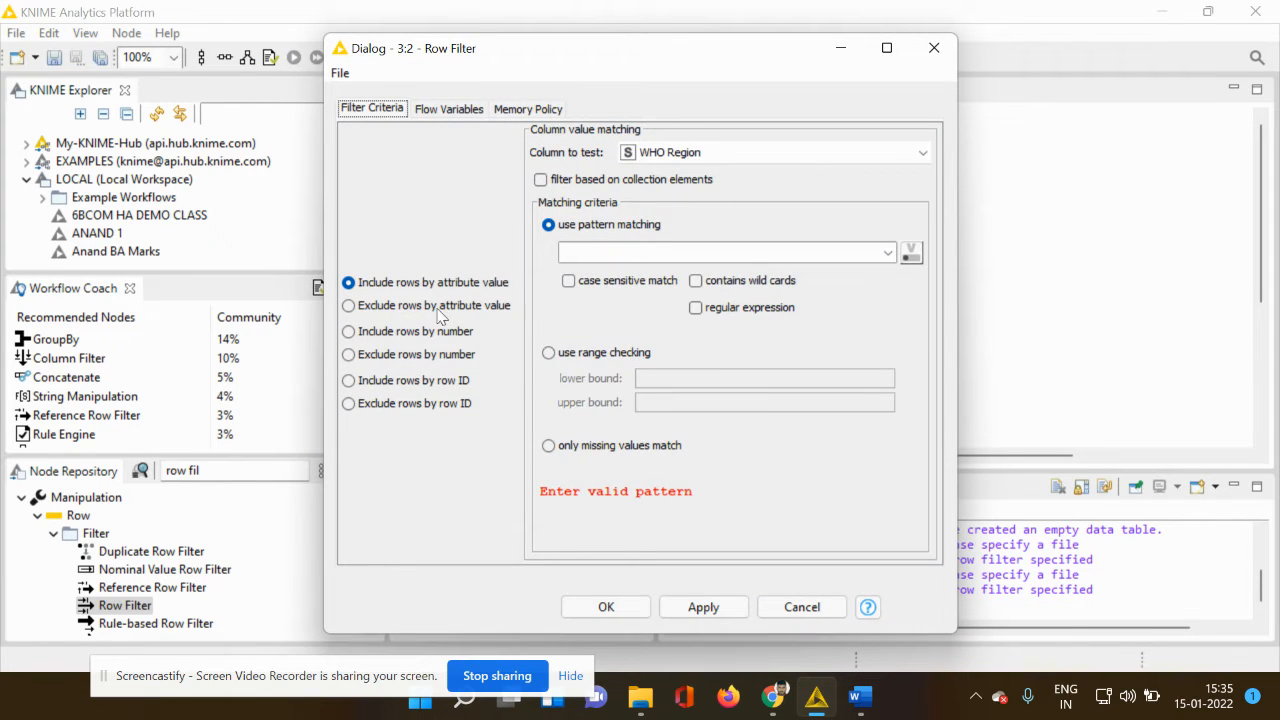
mouse_move(406, 253)
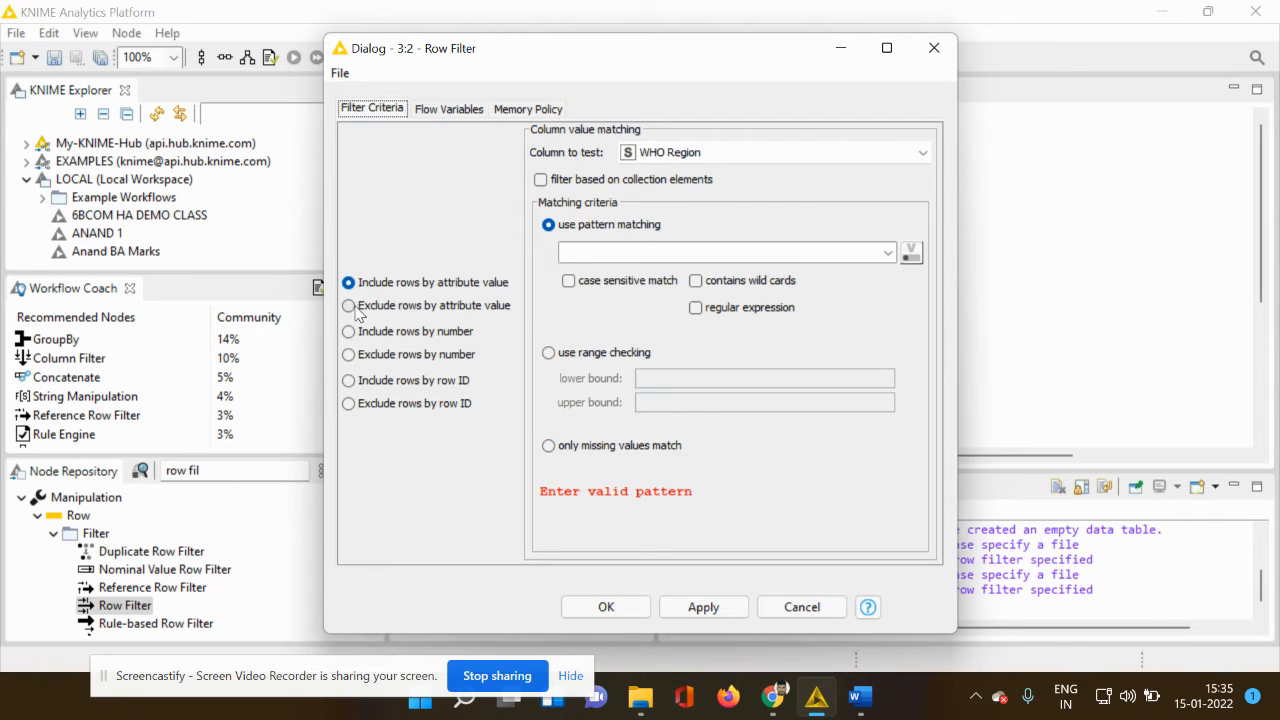
left_click(348, 305)
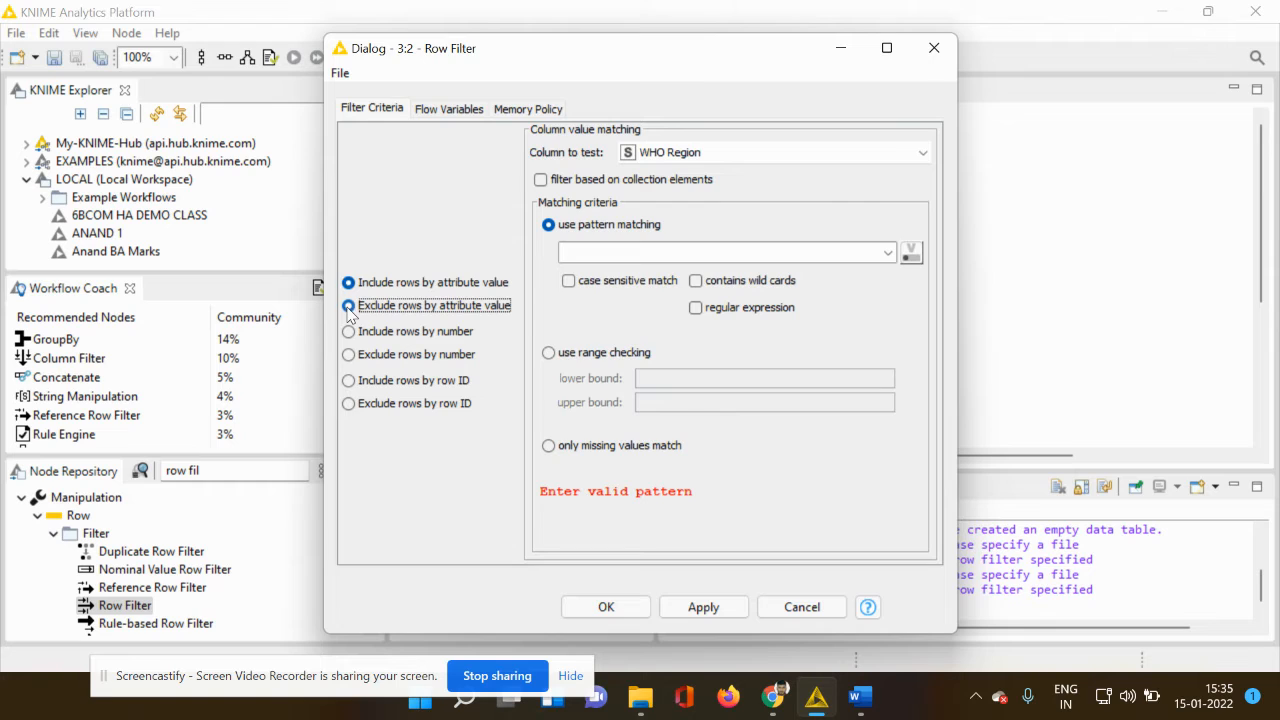
left_click(348, 305)
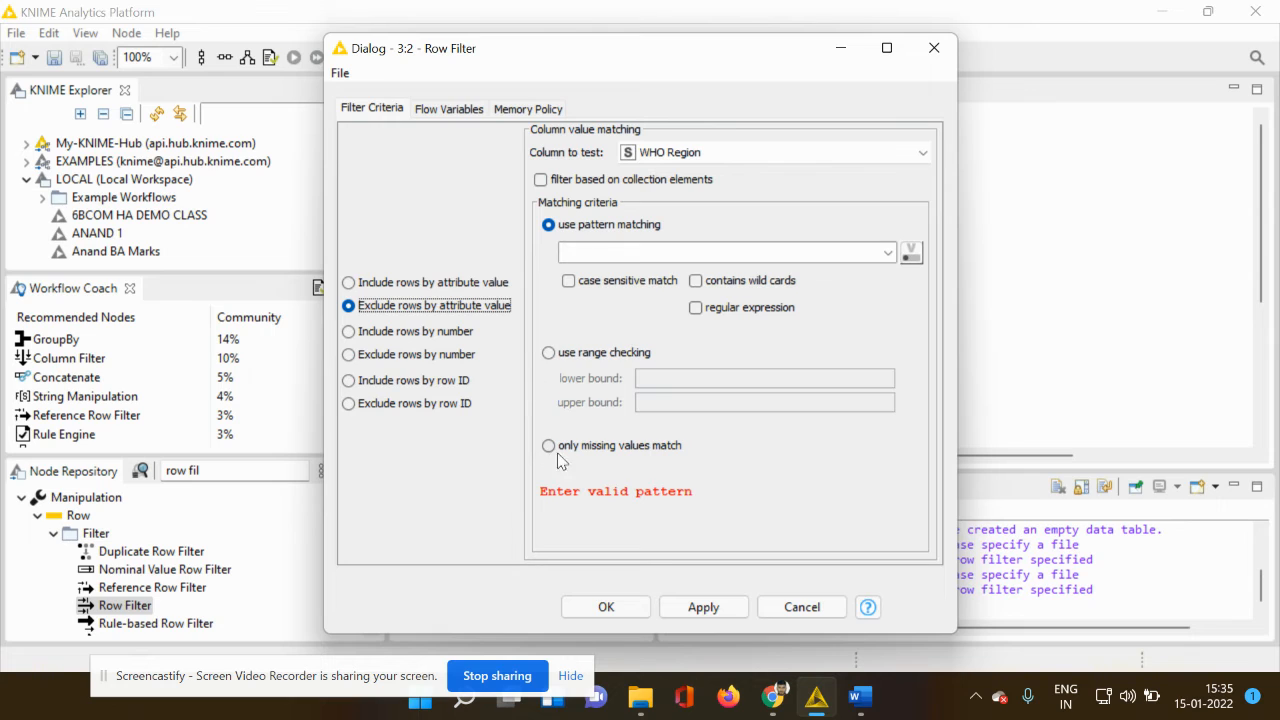
left_click(548, 446)
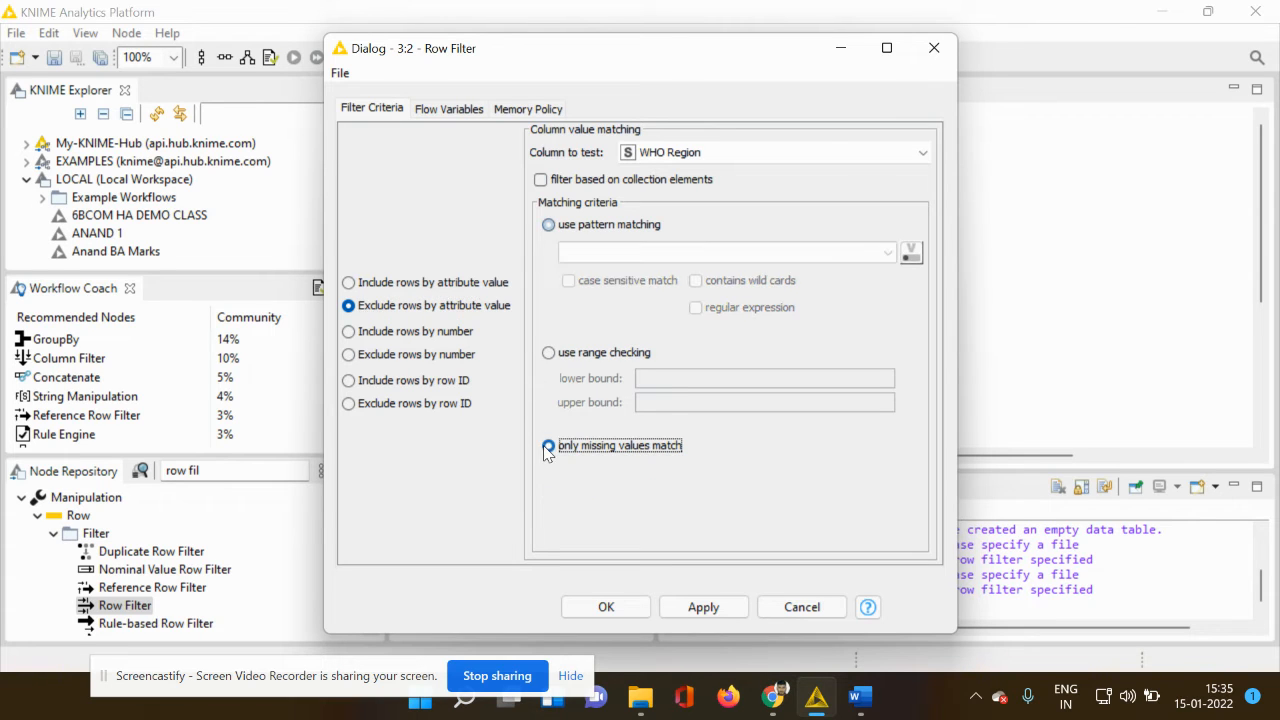
left_click(547, 445)
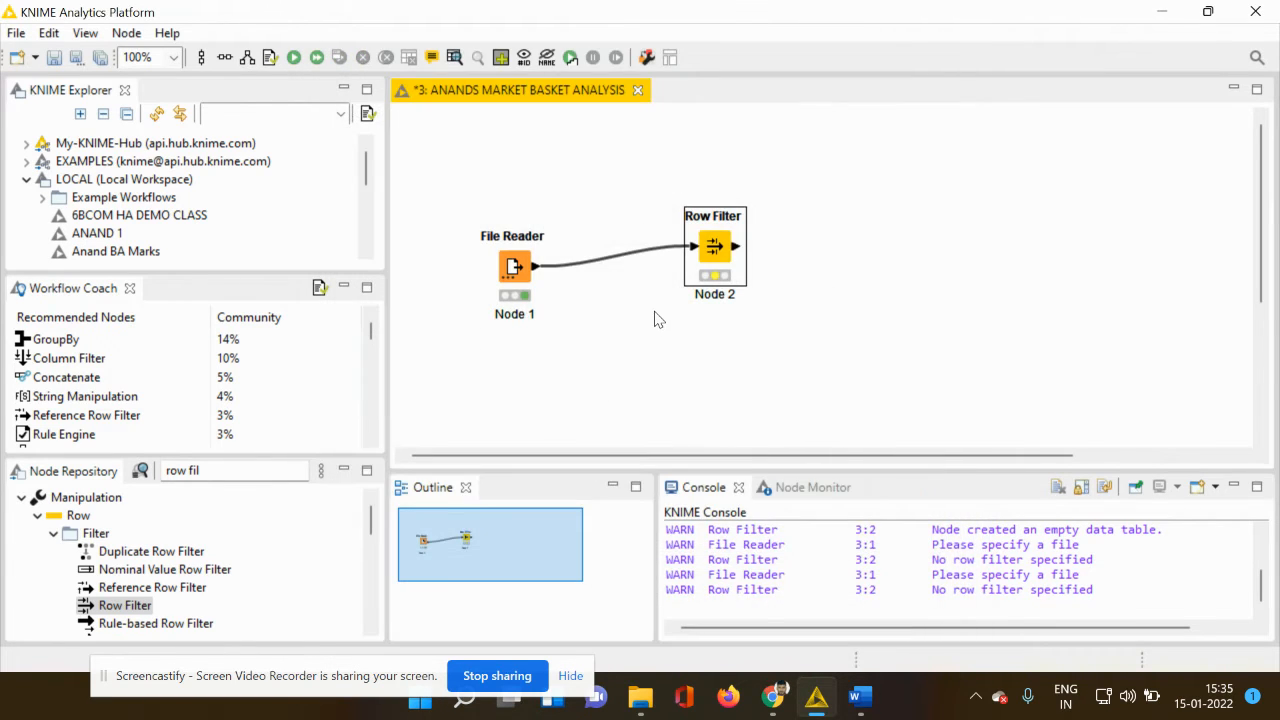
Execute Row Filter, view its Filtered table still holding 187 rows, and close it
right_click(713, 247)
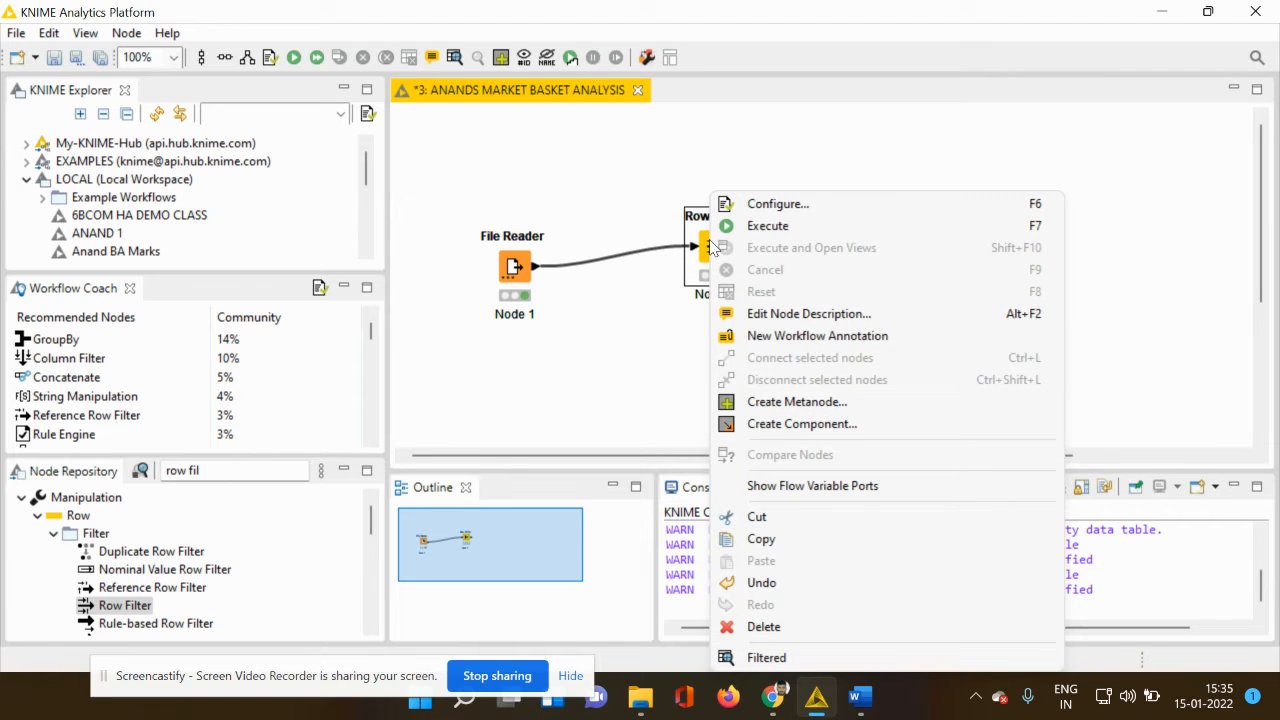
mouse_move(742, 243)
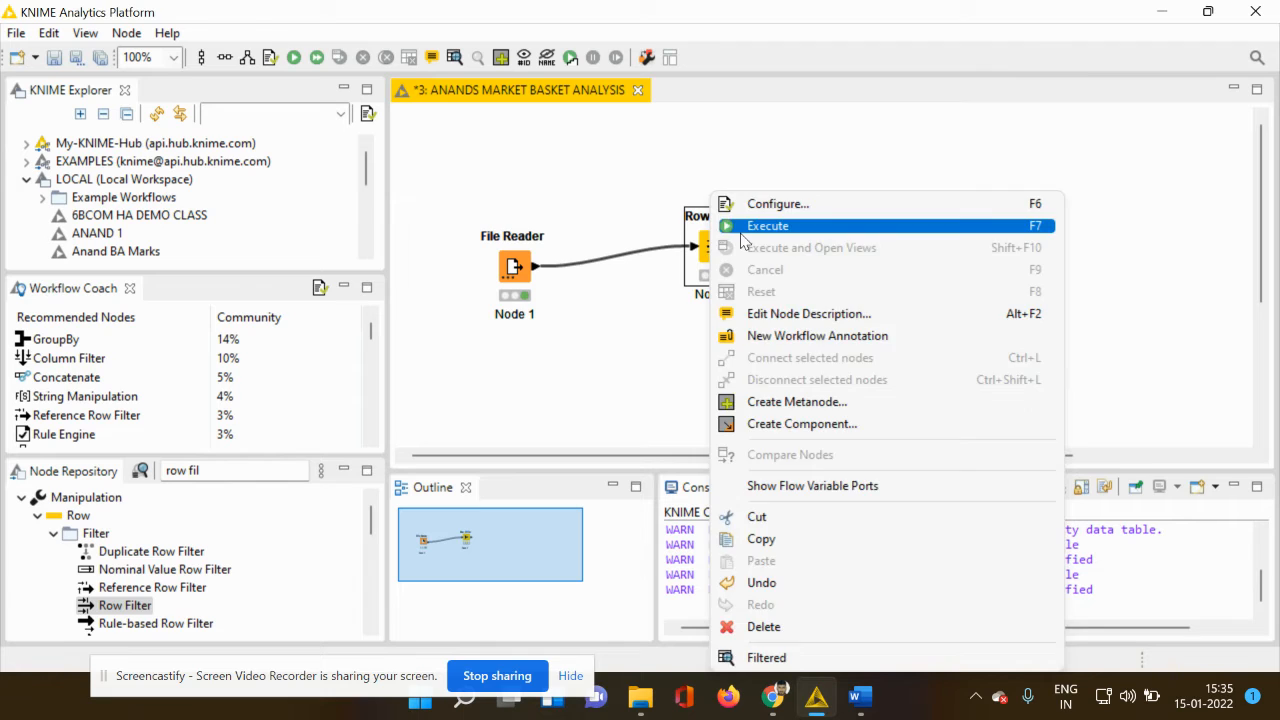
mouse_move(840, 588)
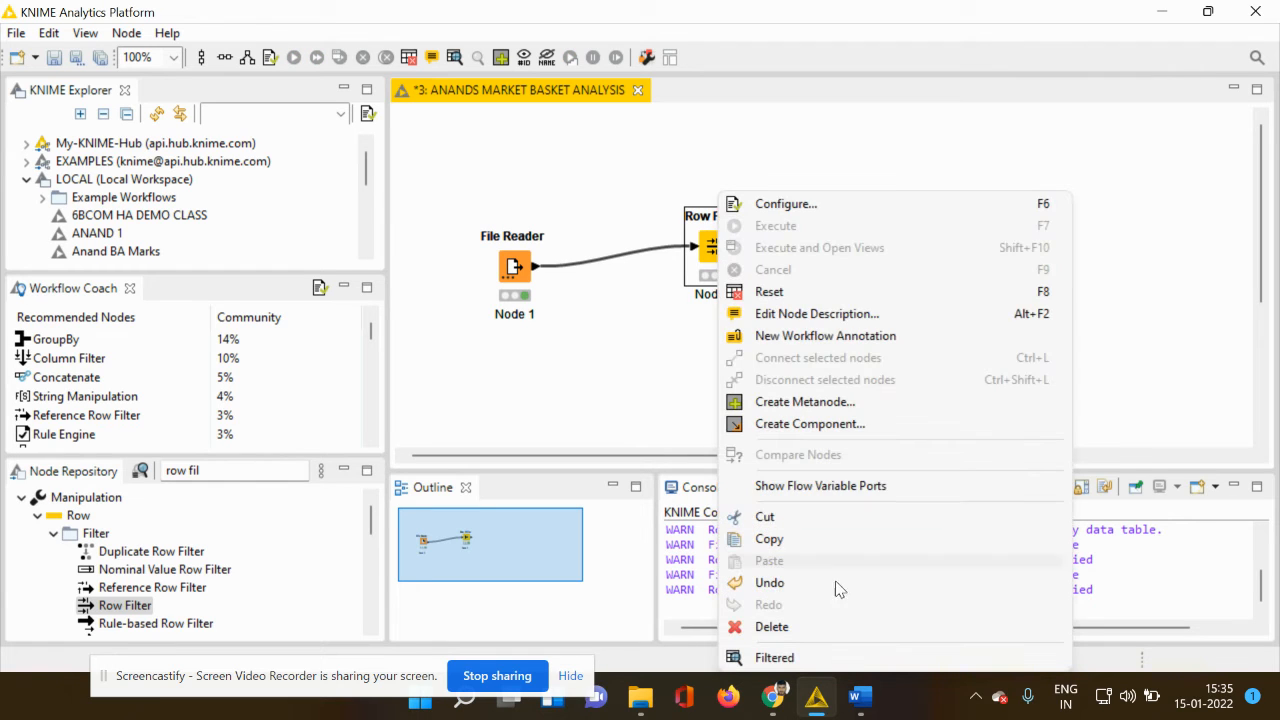
mouse_move(790, 658)
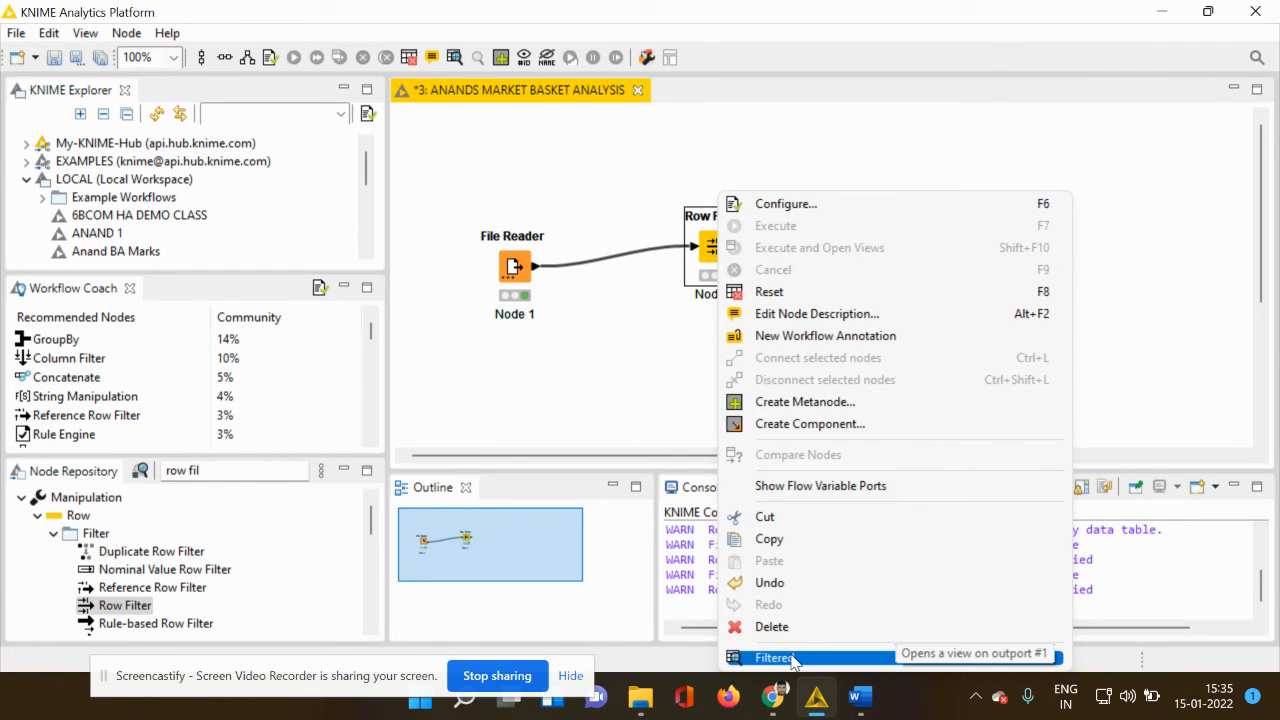
left_click(778, 657)
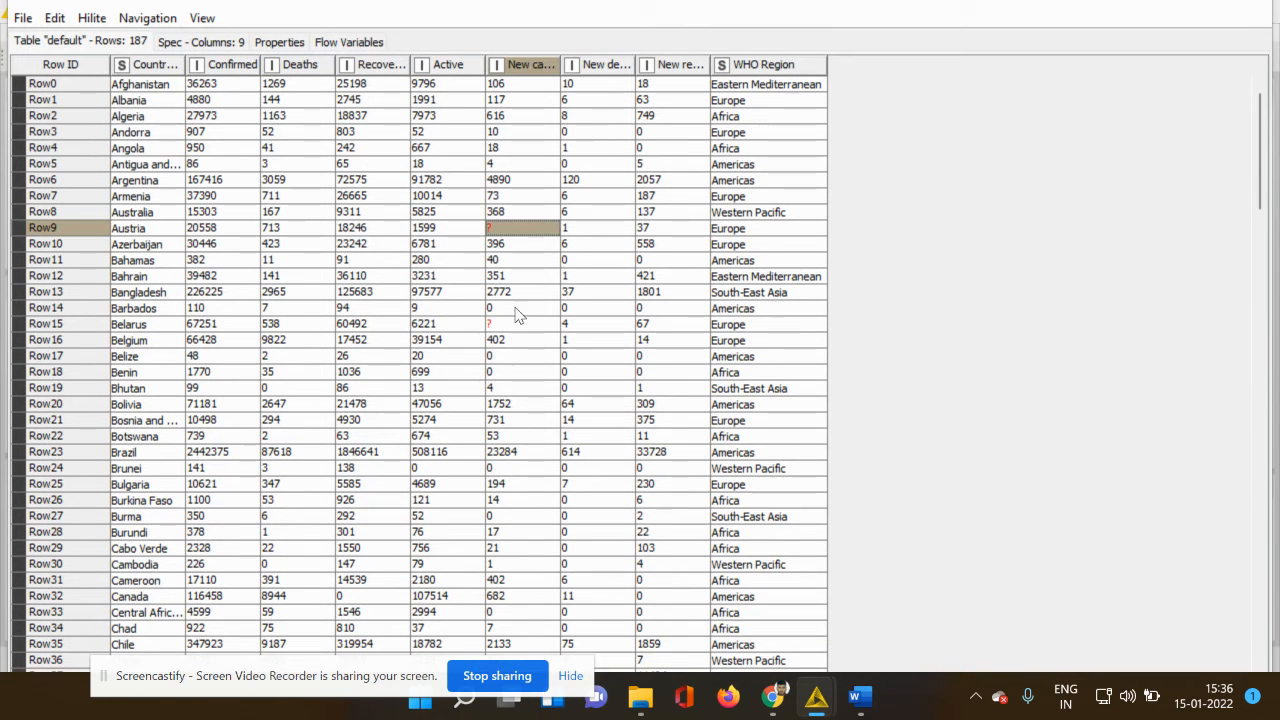
left_click(520, 323)
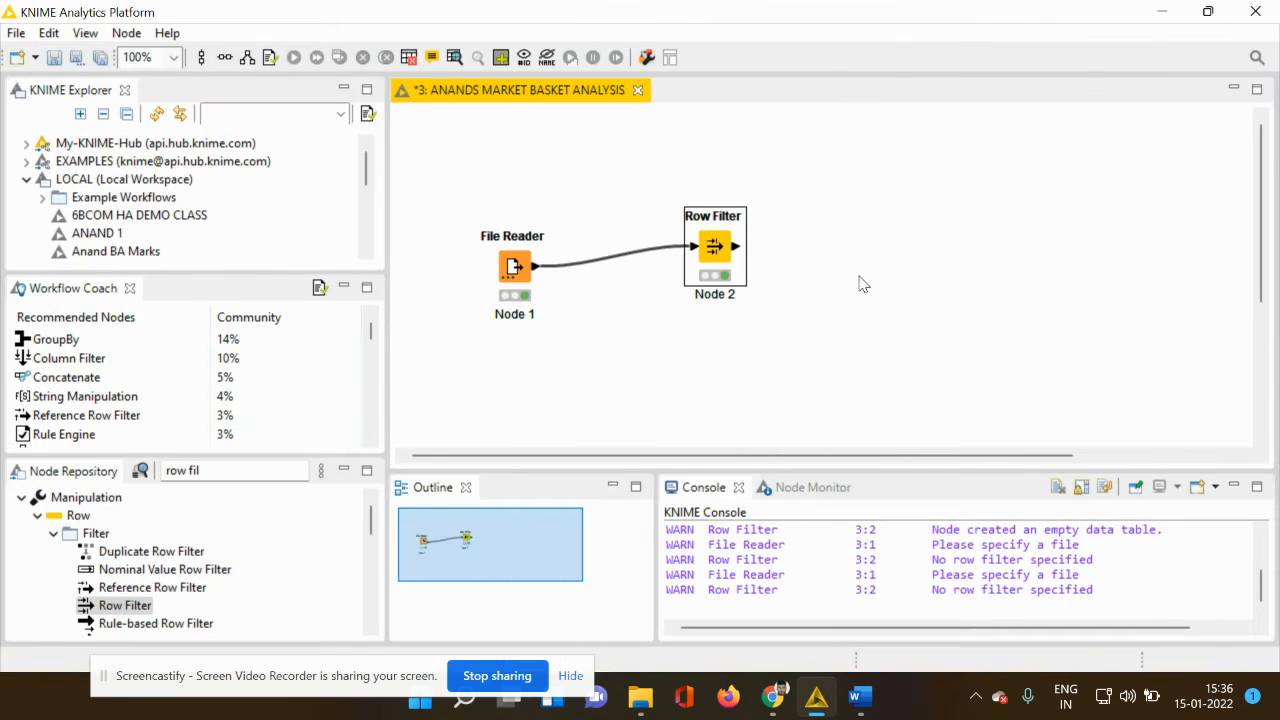
Change Row Filter's column to test to 'New cases' and accept the node reset
right_click(714, 247)
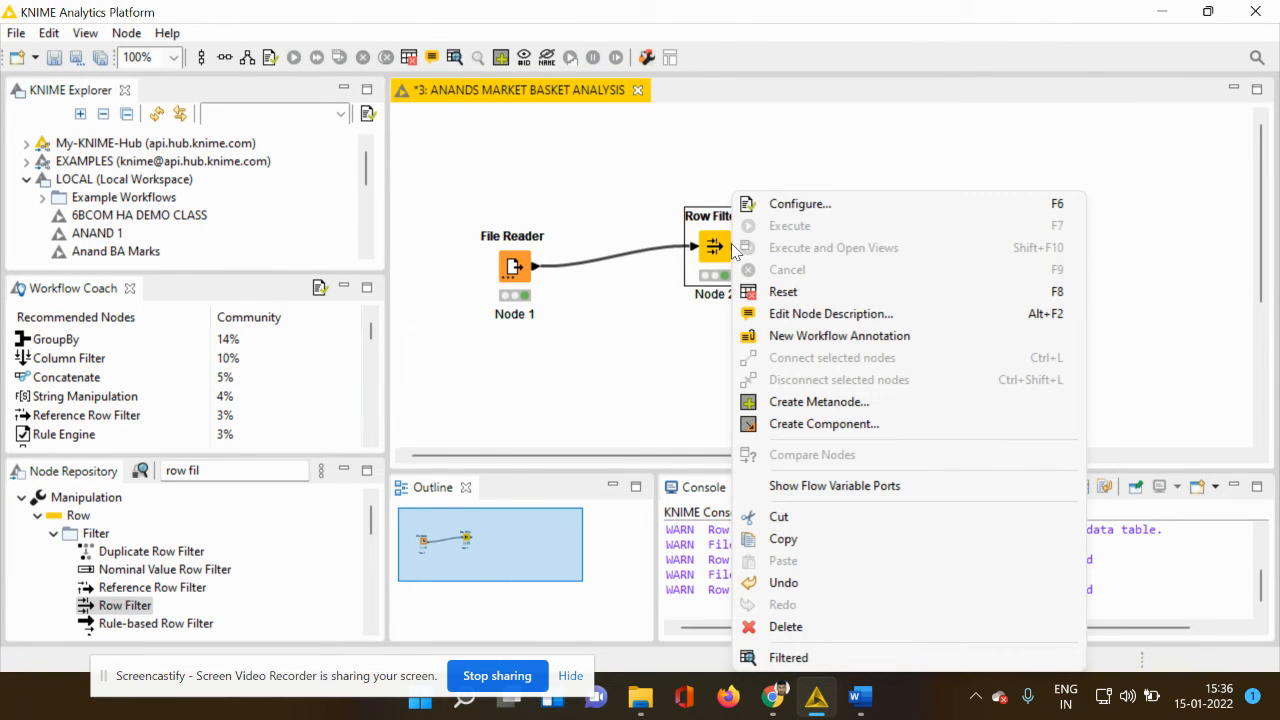
left_click(800, 203)
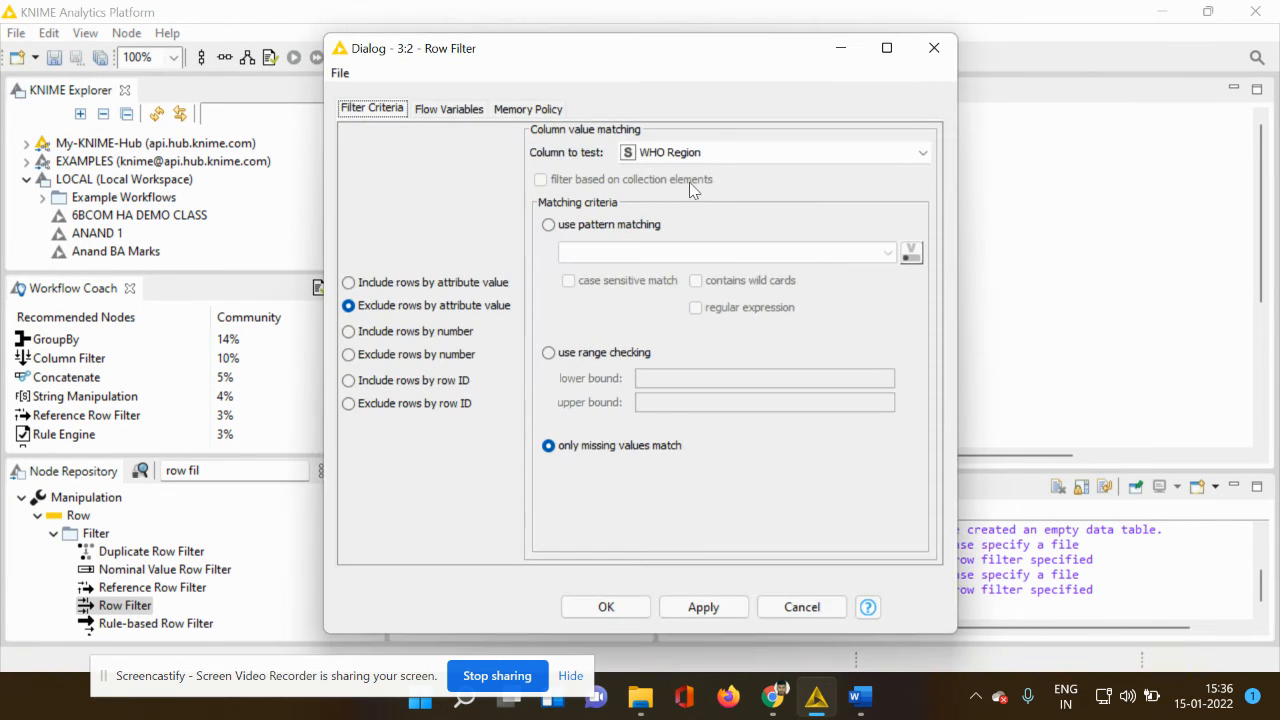
left_click(773, 152)
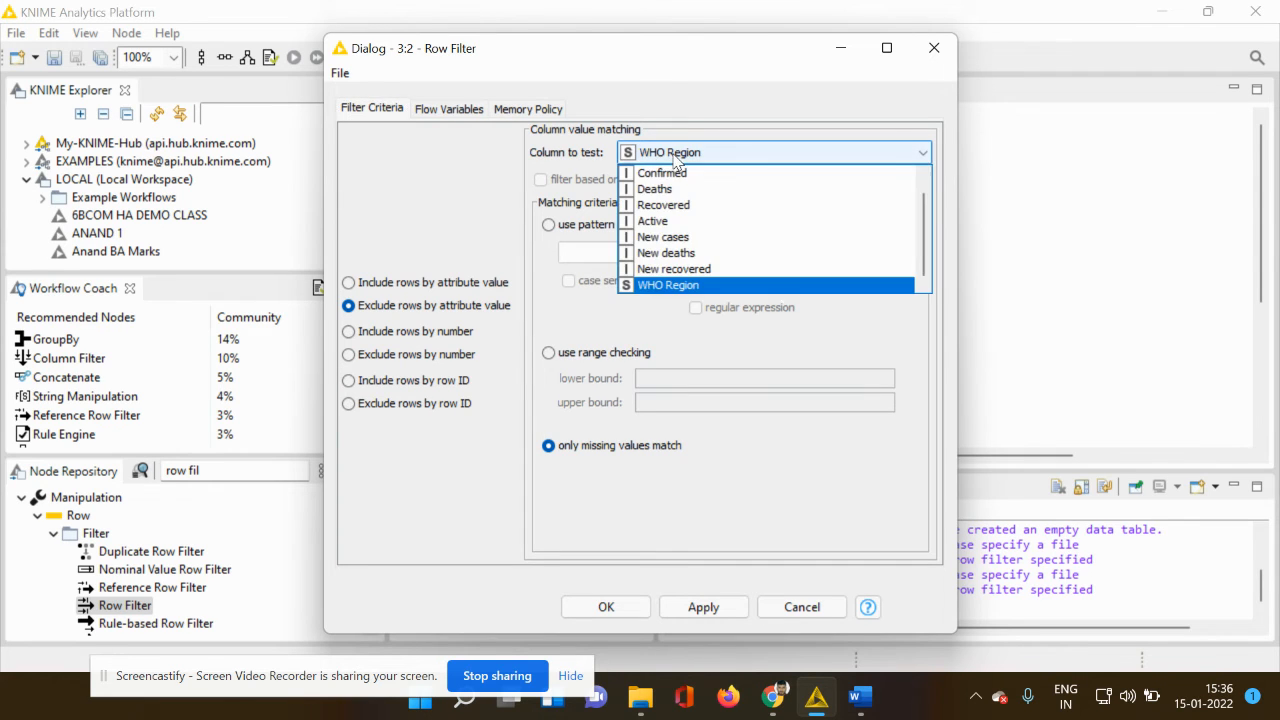
mouse_move(665, 253)
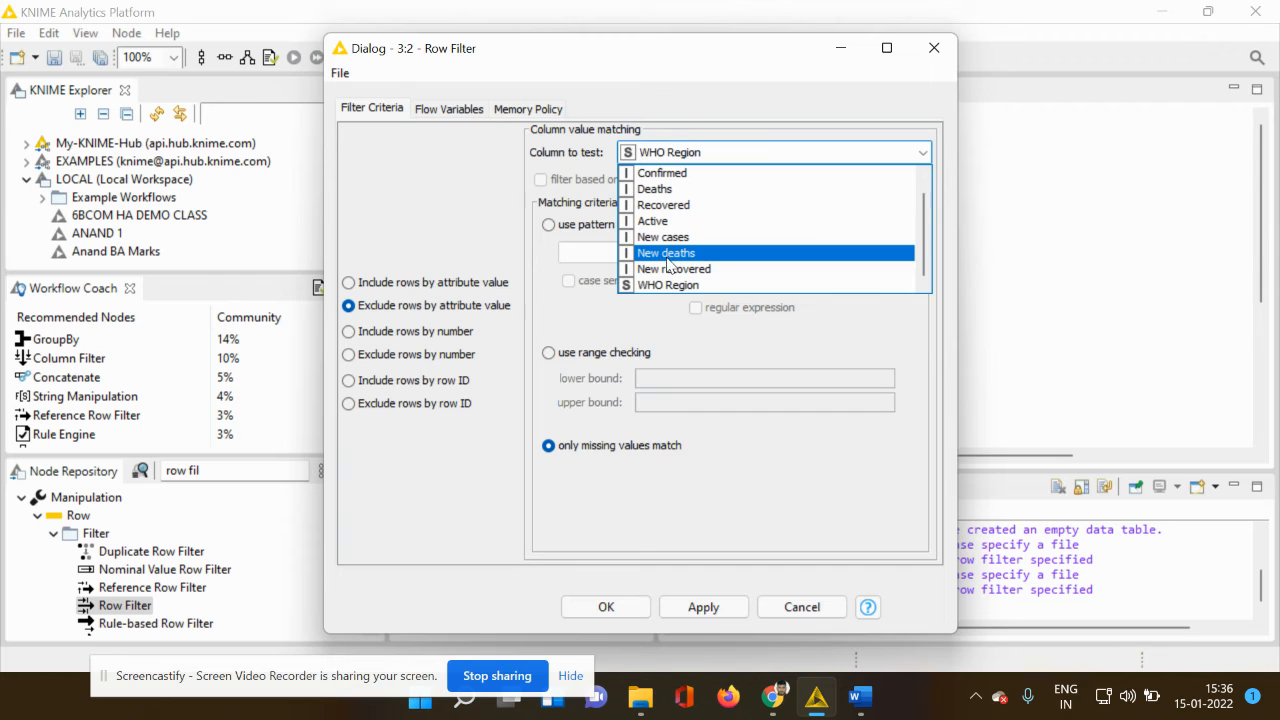
mouse_move(662, 256)
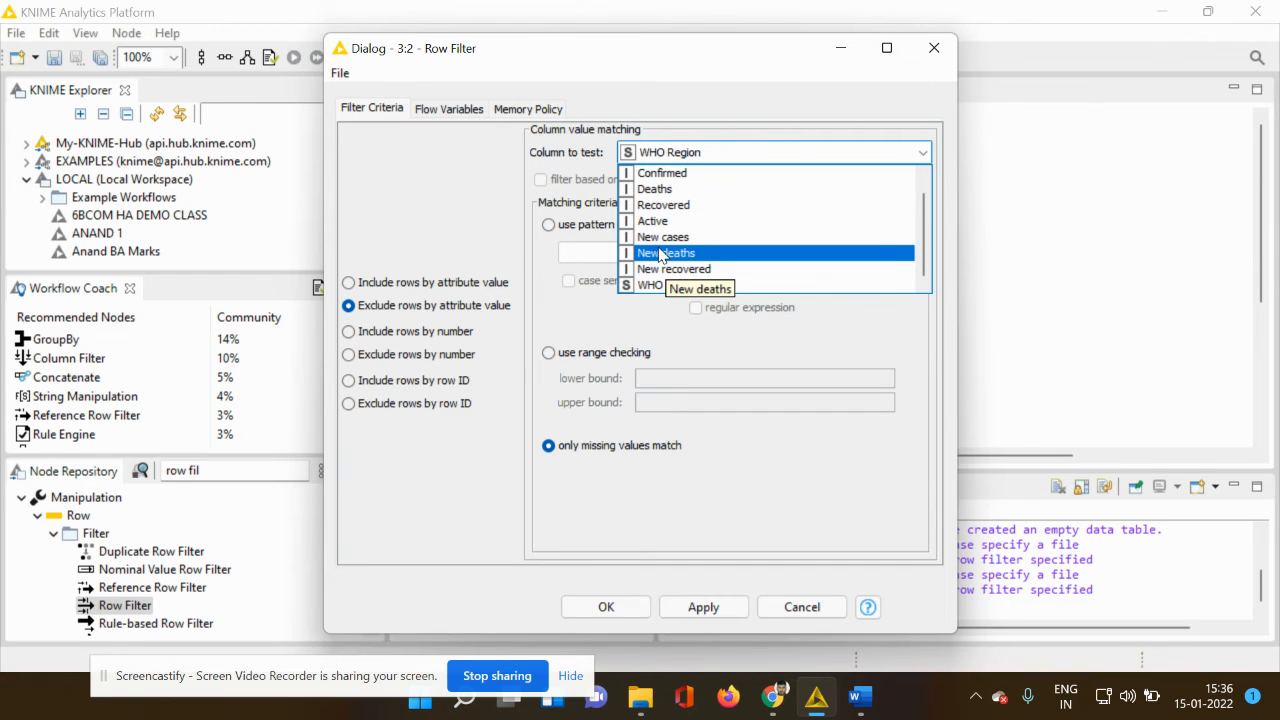
left_click(661, 236)
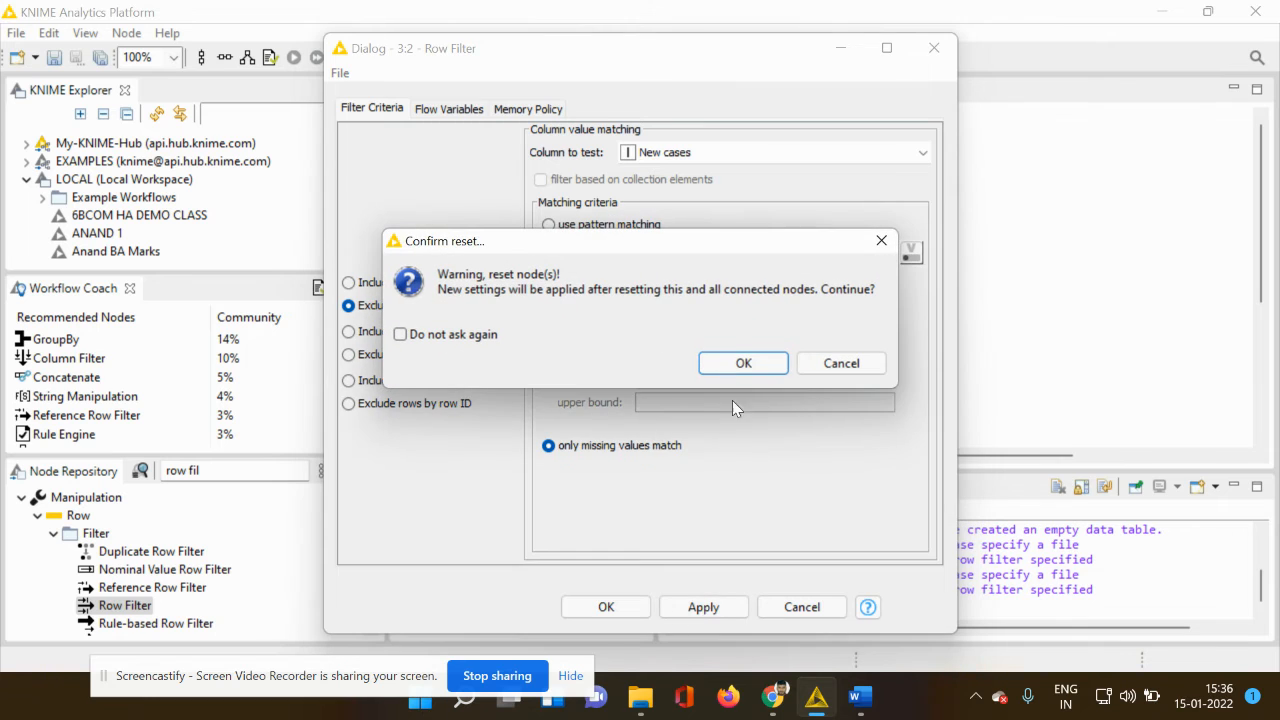
left_click(743, 363)
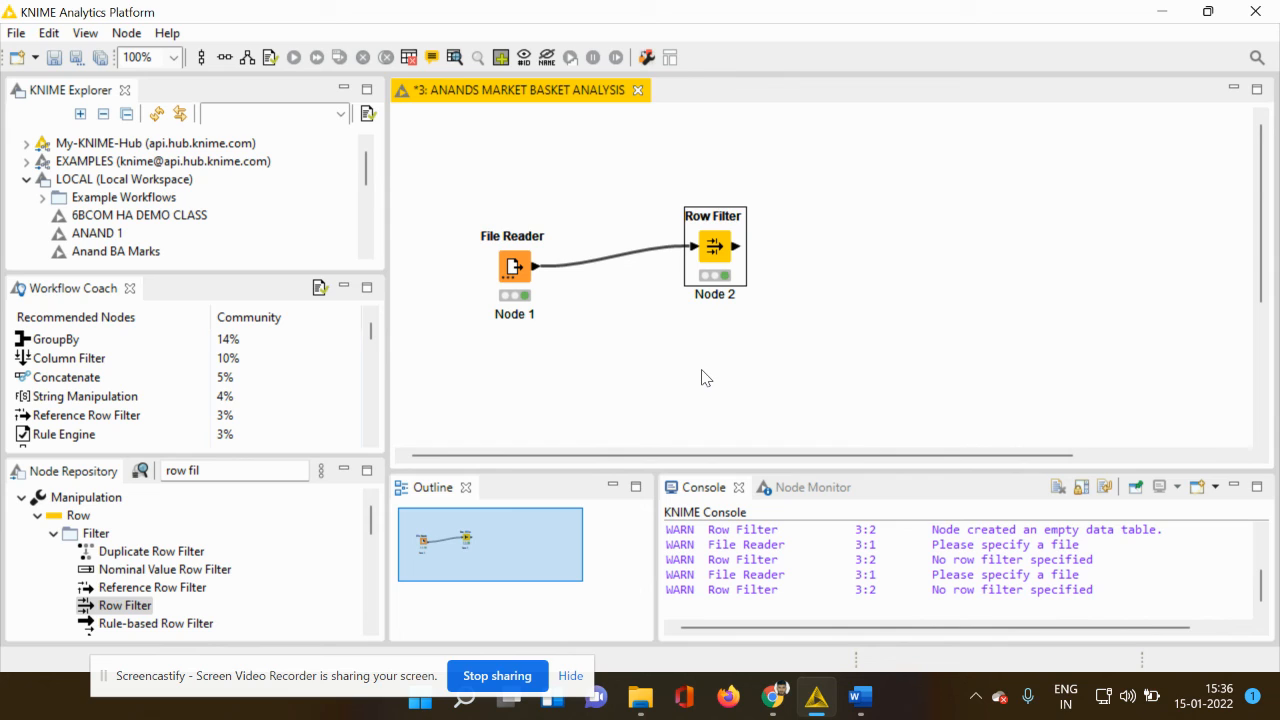
mouse_move(654, 362)
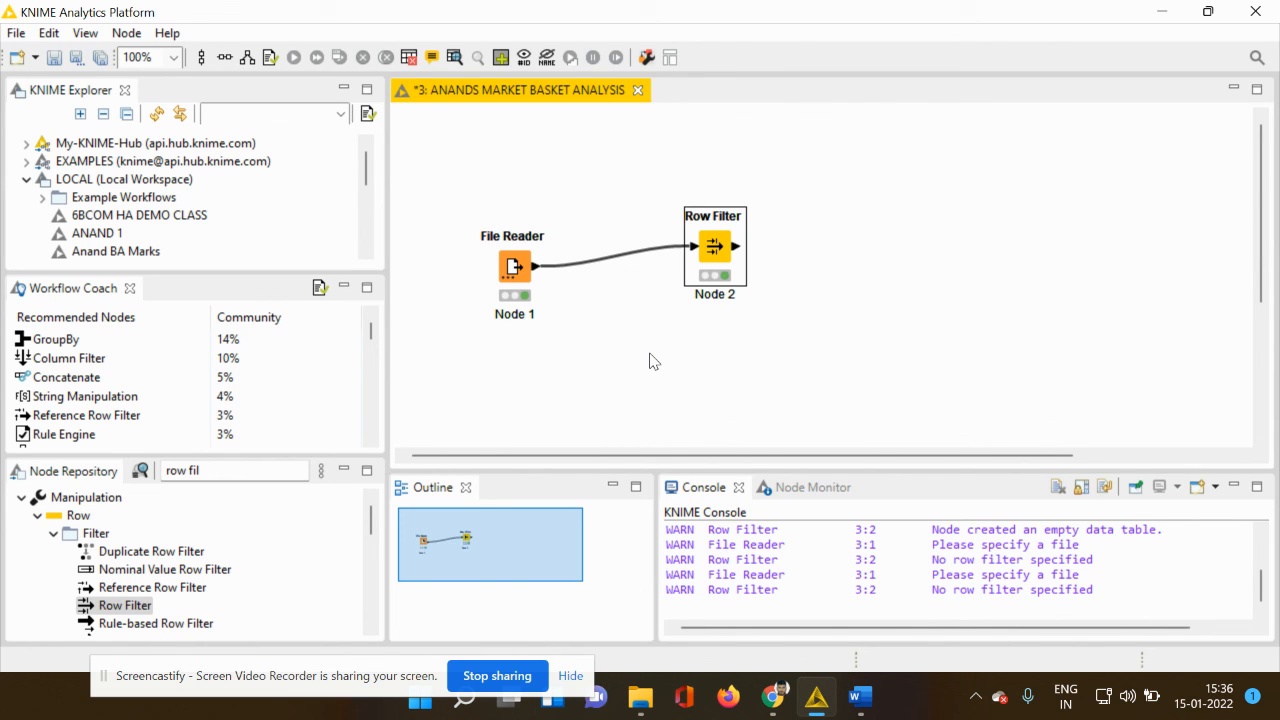
mouse_move(708, 340)
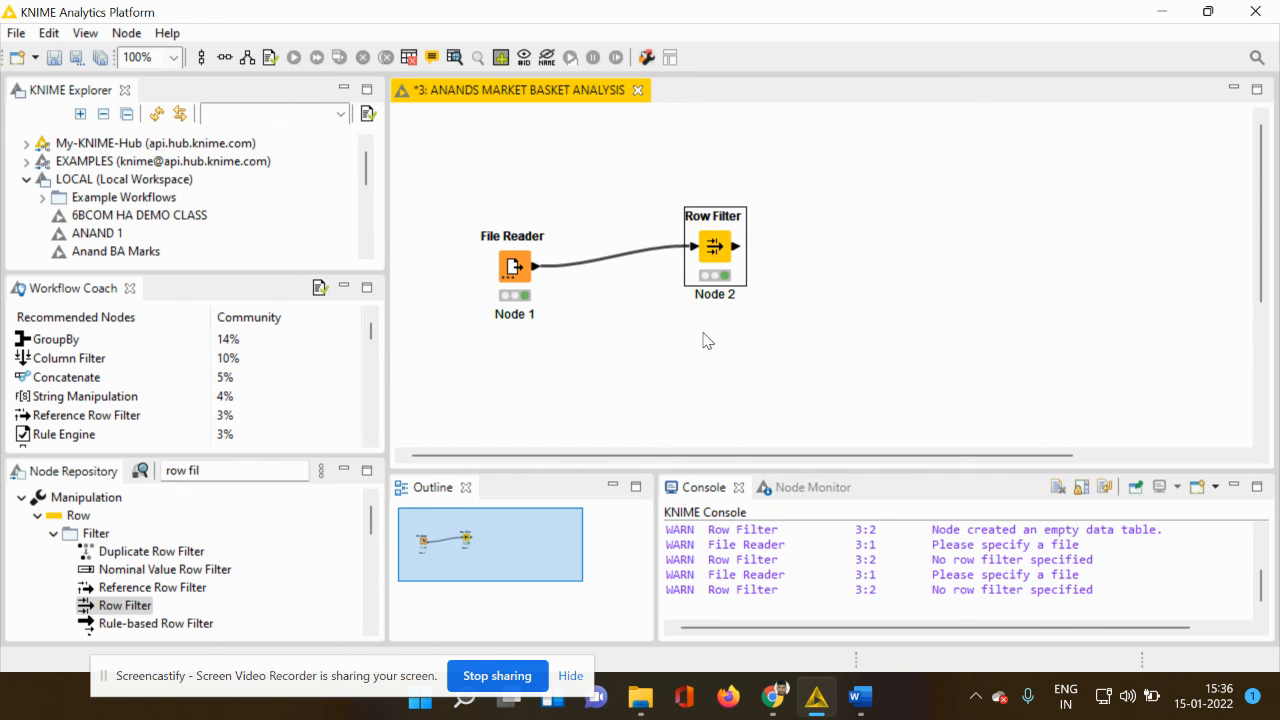